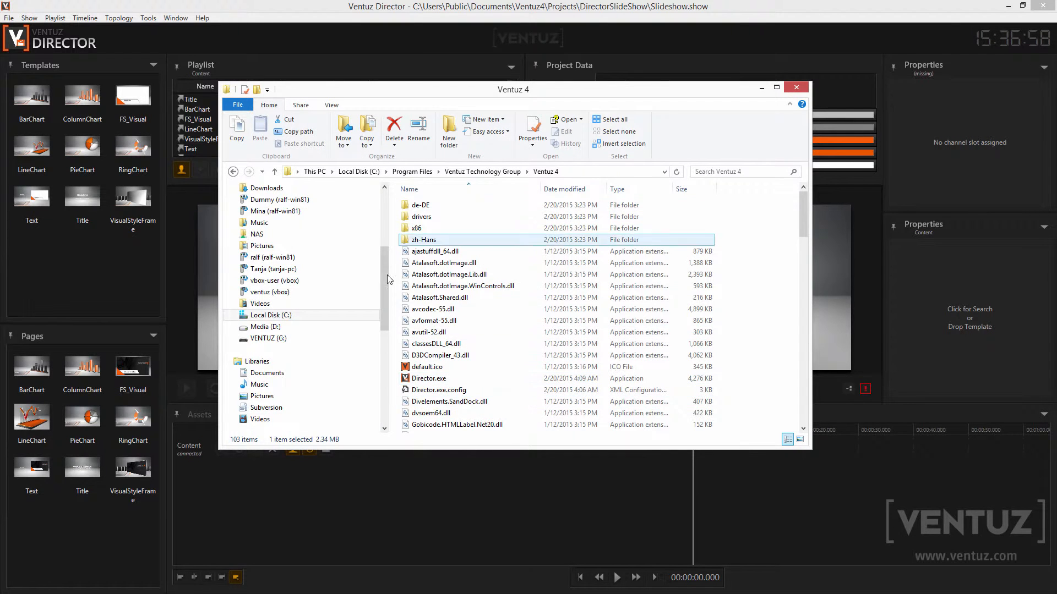
- Create a new folder in the Ventuz 4 install directory, approving administrator access
click(738, 242)
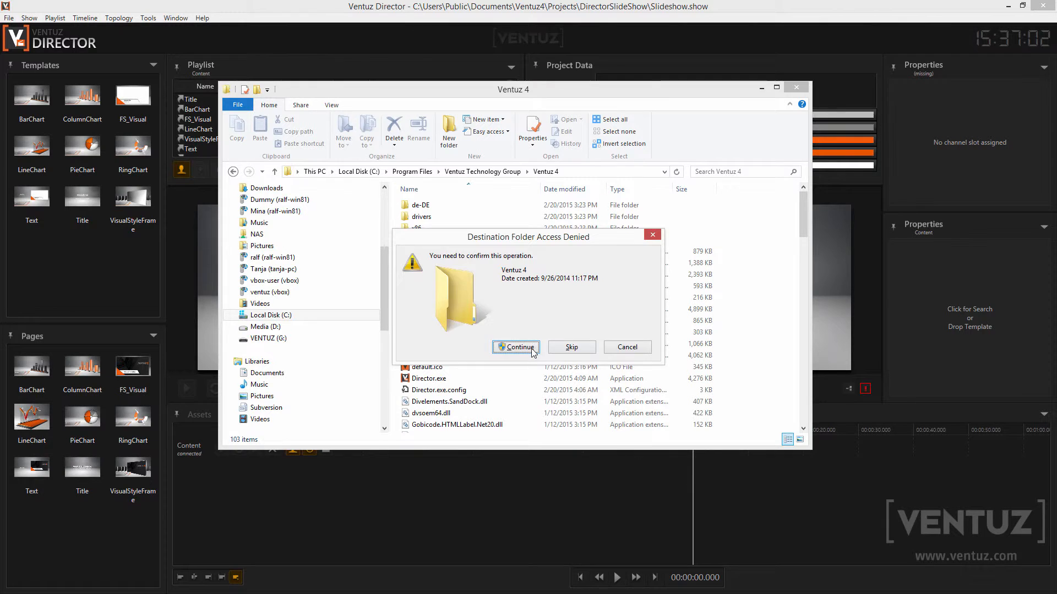
click(516, 347)
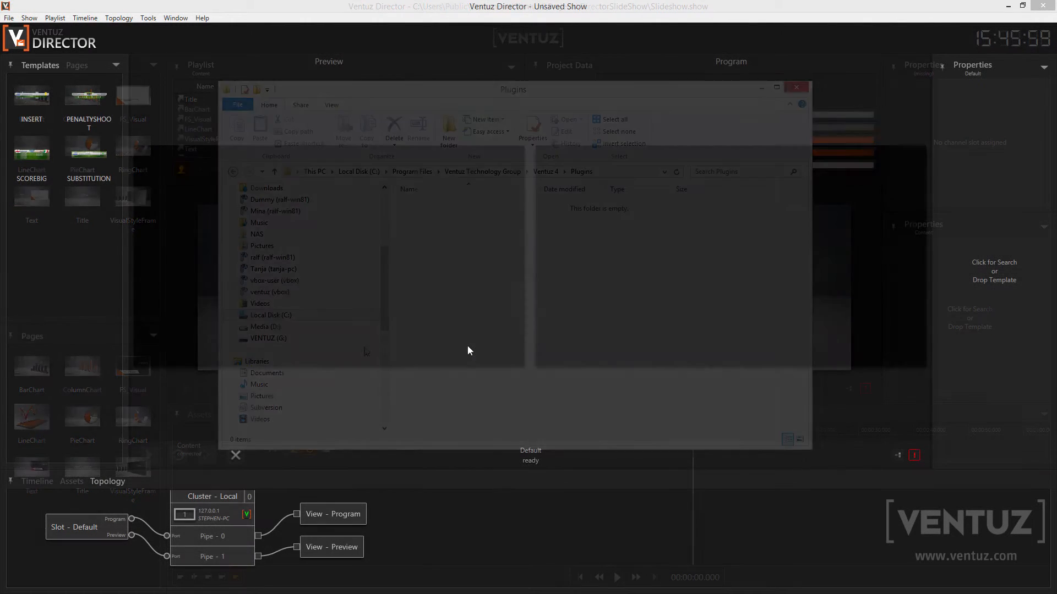
- Tick the FIFA2014 plug-in in the Plug-ins dialog and confirm
click(796, 87)
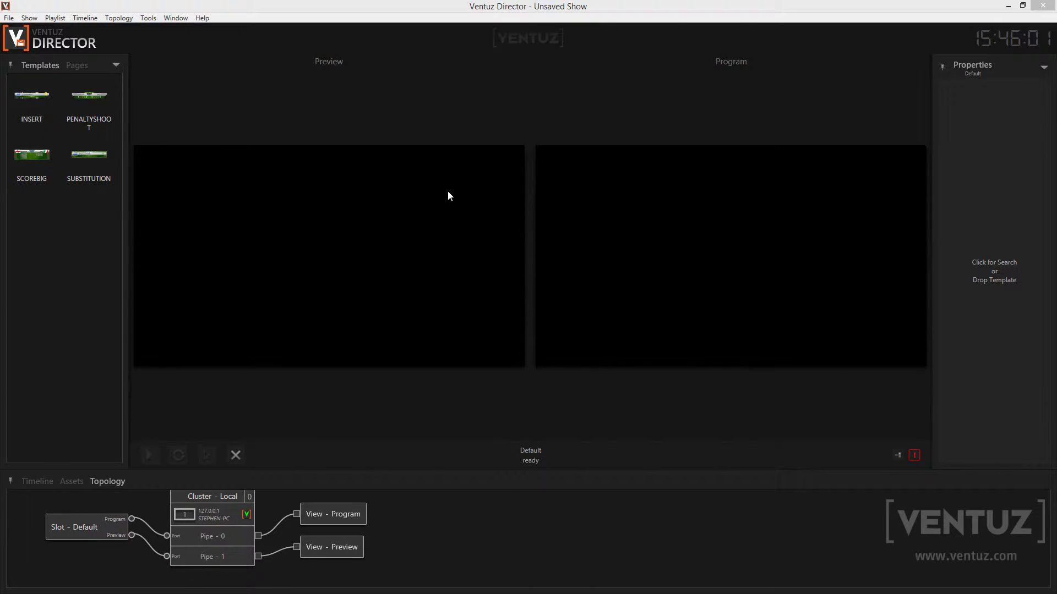
mouse_move(331, 147)
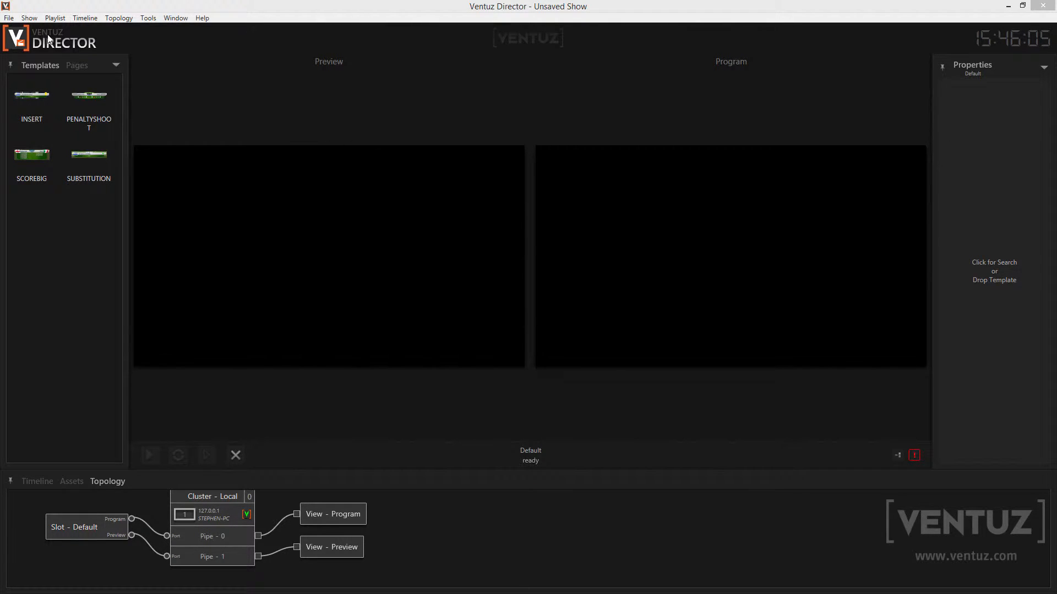
mouse_move(121, 60)
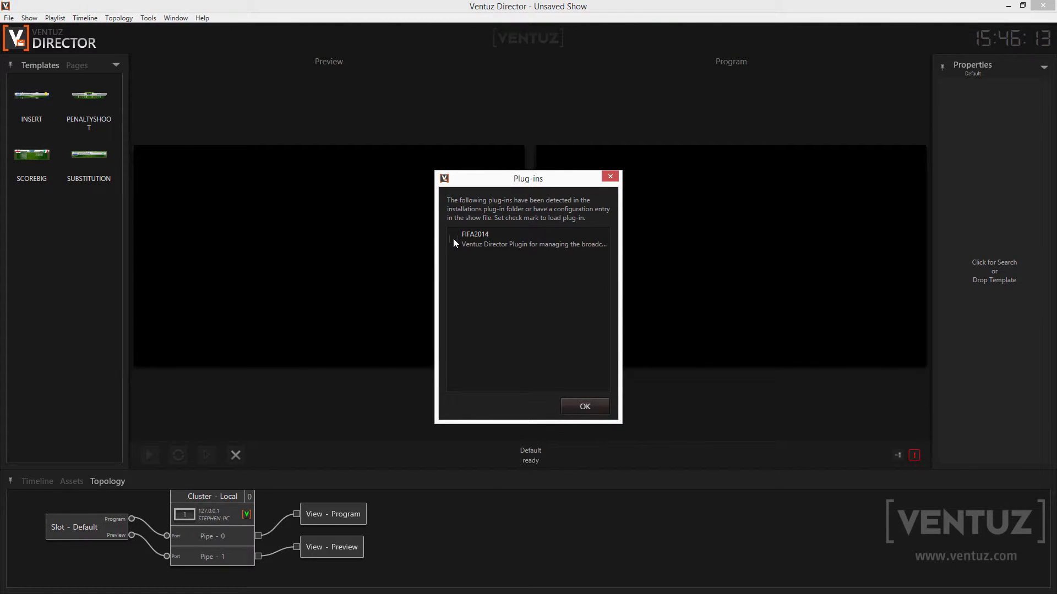
click(452, 237)
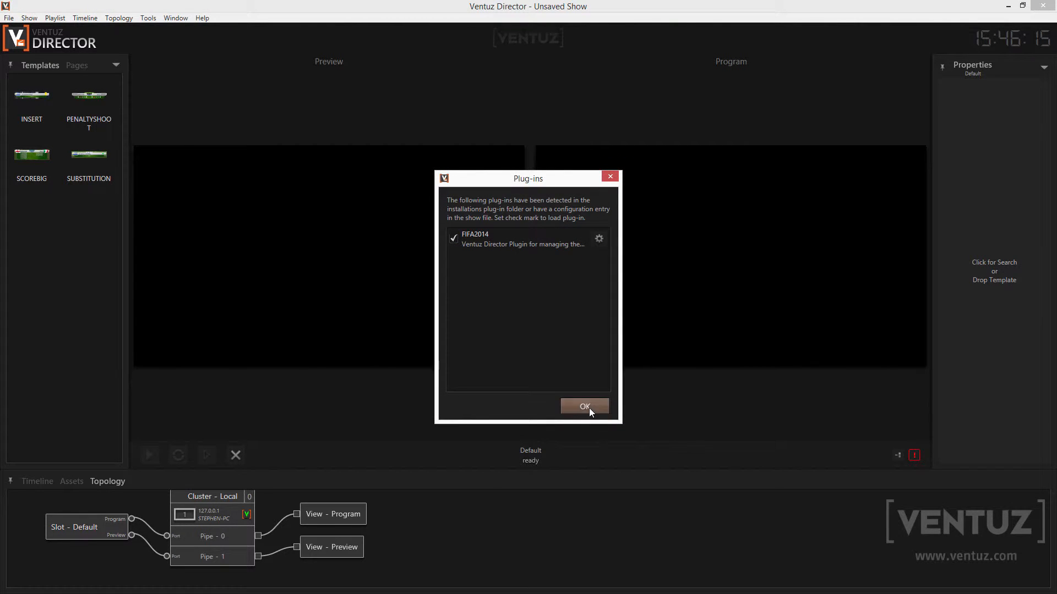
click(583, 407)
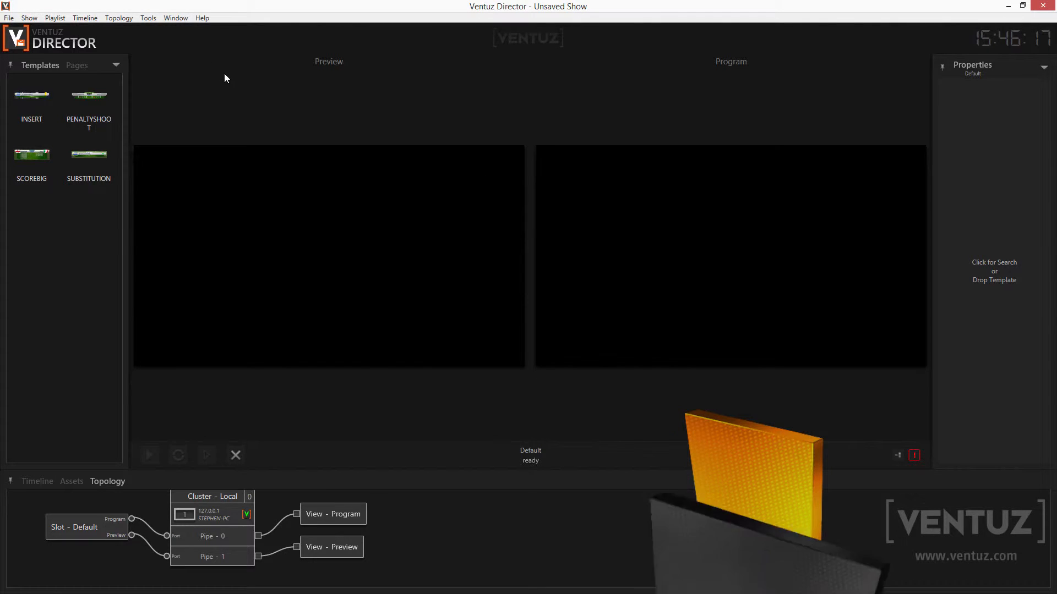
- Add a new window of type FIFA2014 (plug-in) via Window > Windows and close the manager
click(175, 18)
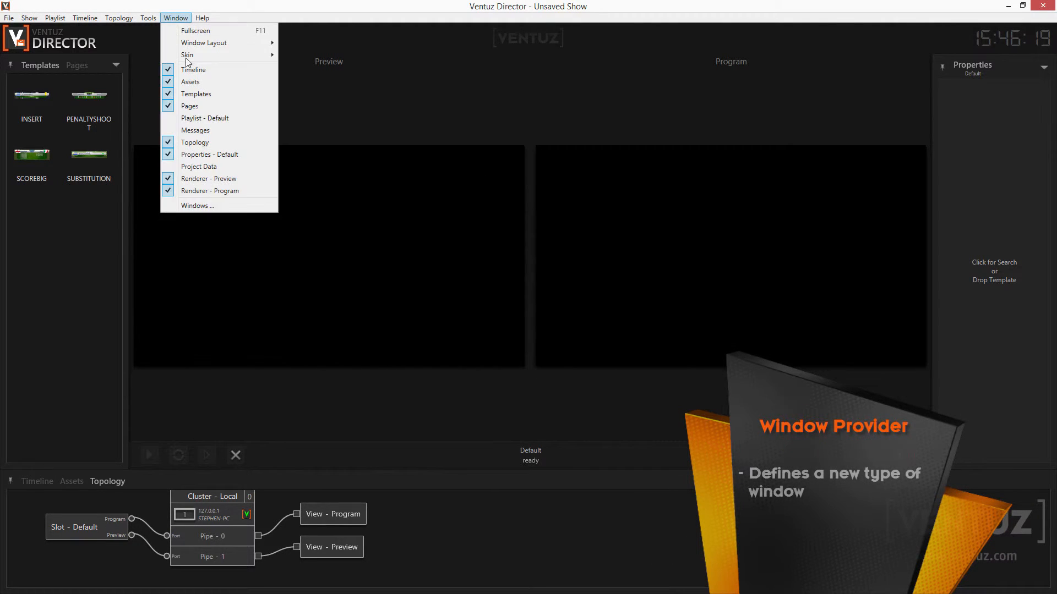
click(197, 206)
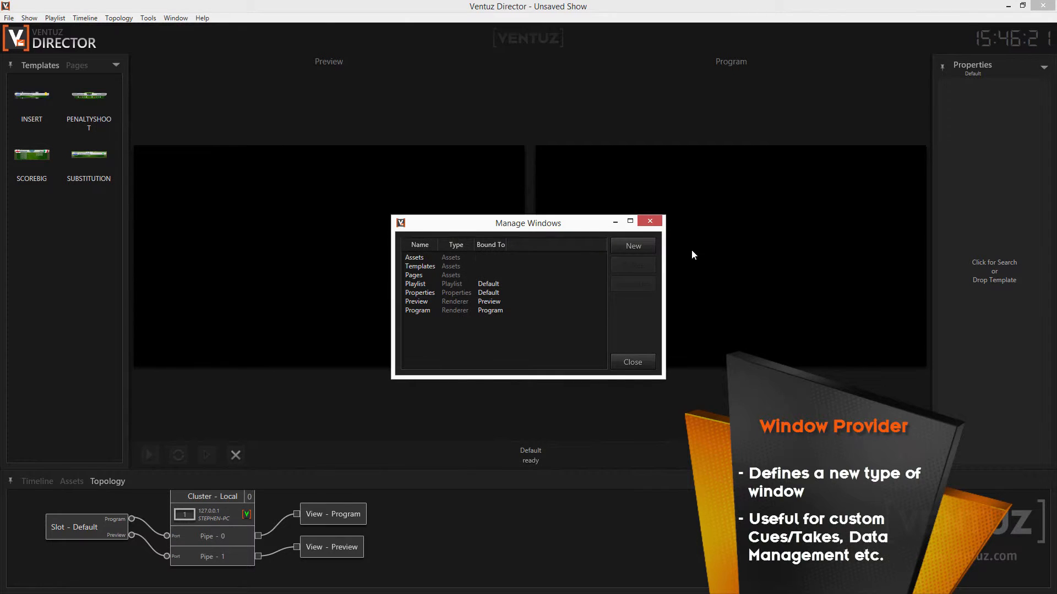
click(632, 246)
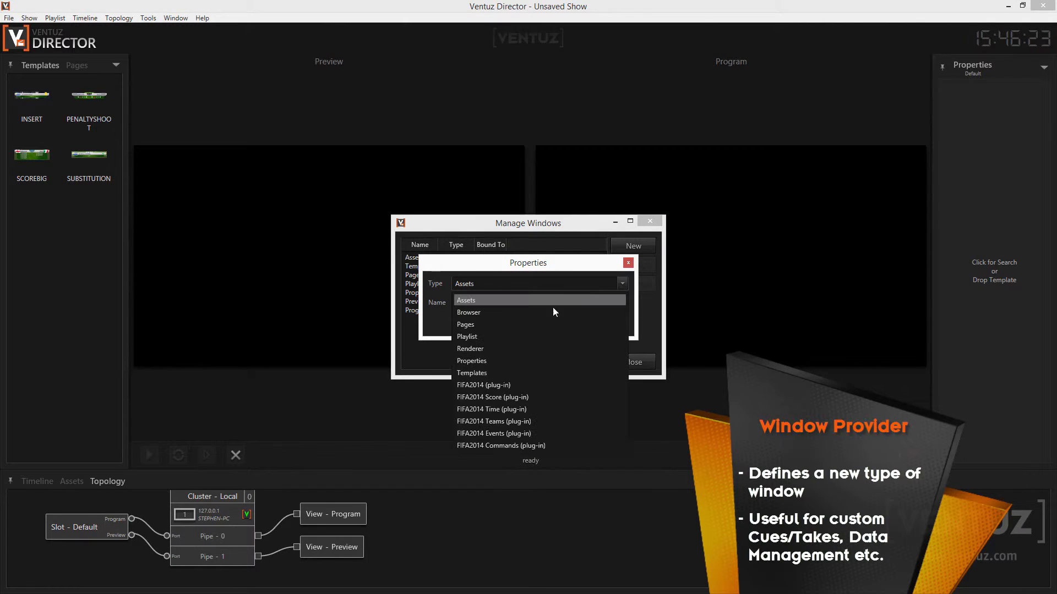
click(482, 385)
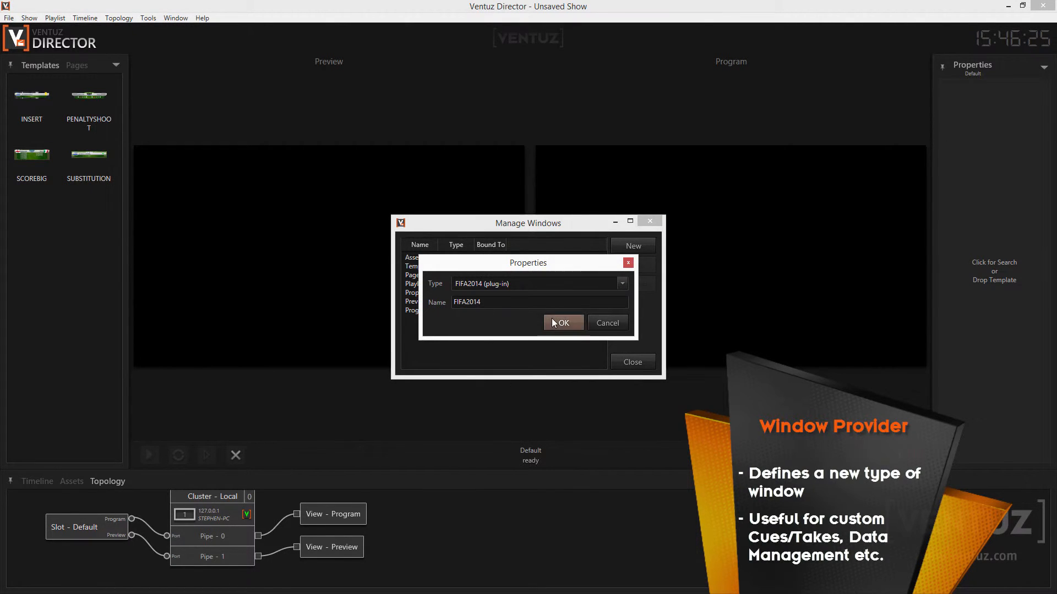
click(563, 322)
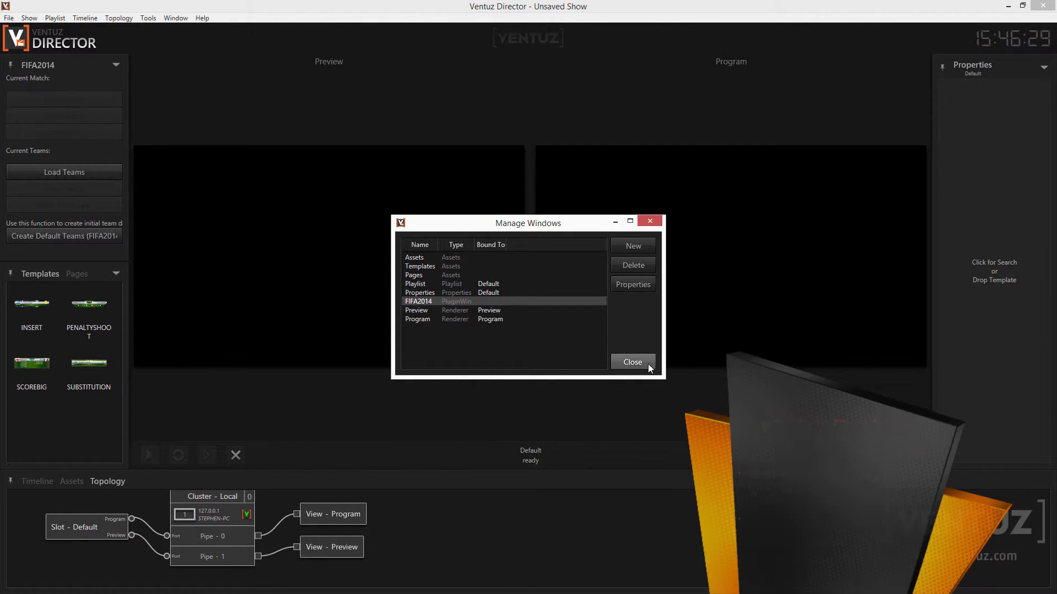
click(632, 362)
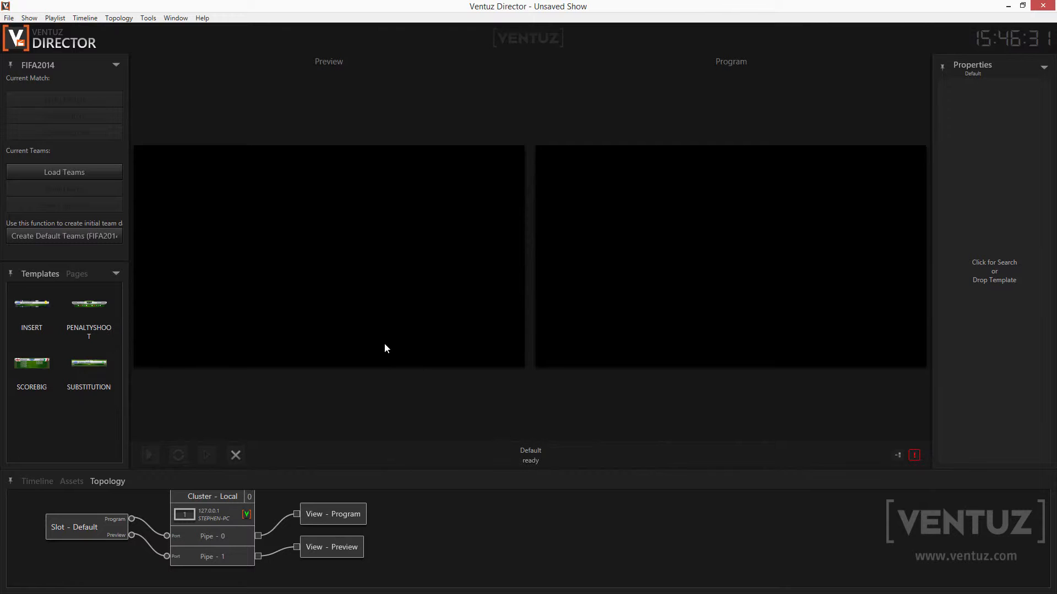
- Add an Always / None rule to the Default channel via Show > Channels and accept the settings
click(29, 18)
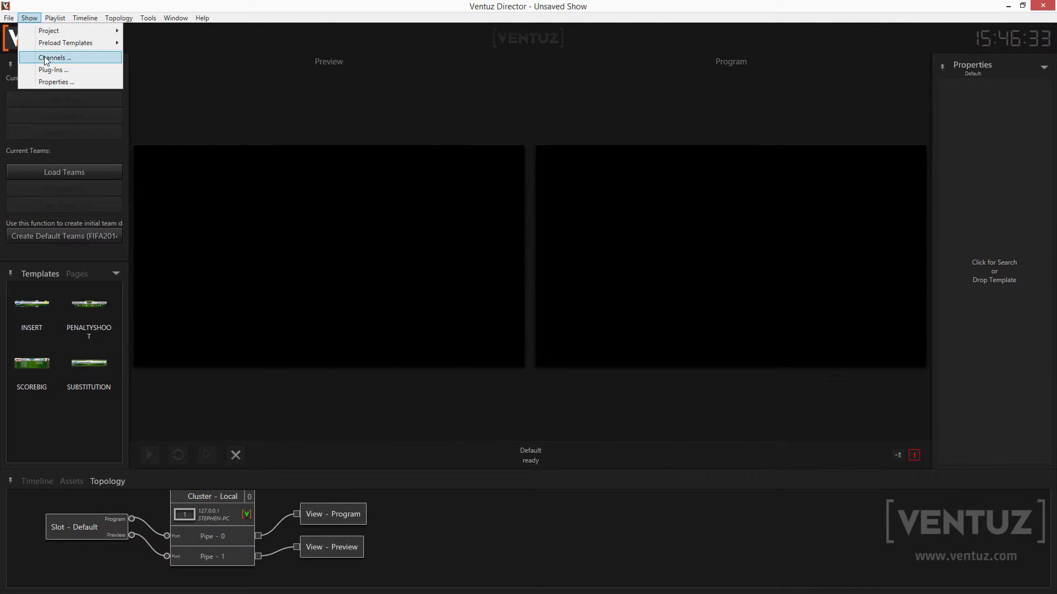
click(52, 58)
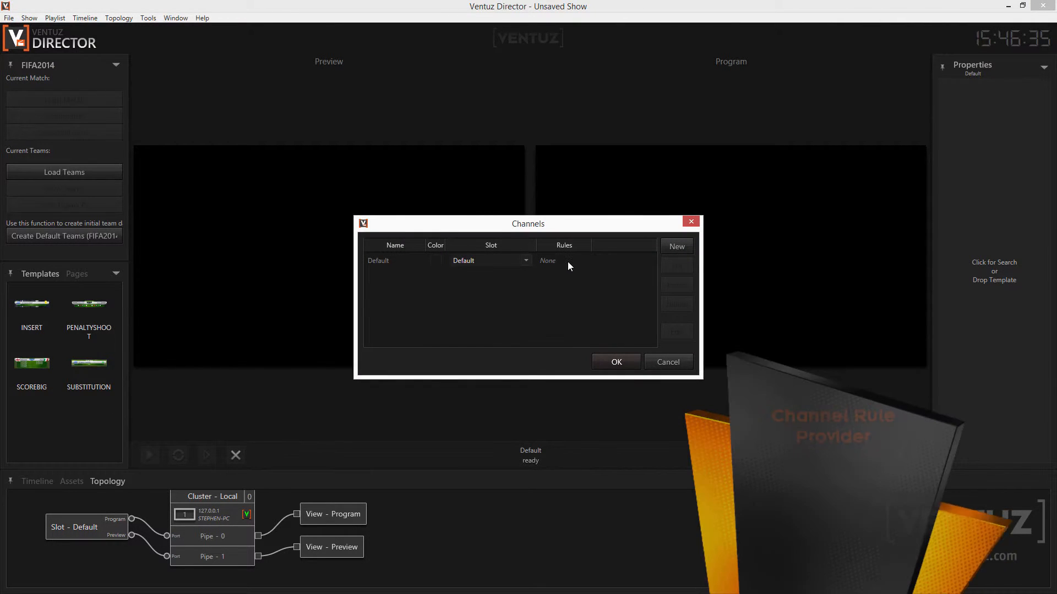
double_click(378, 261)
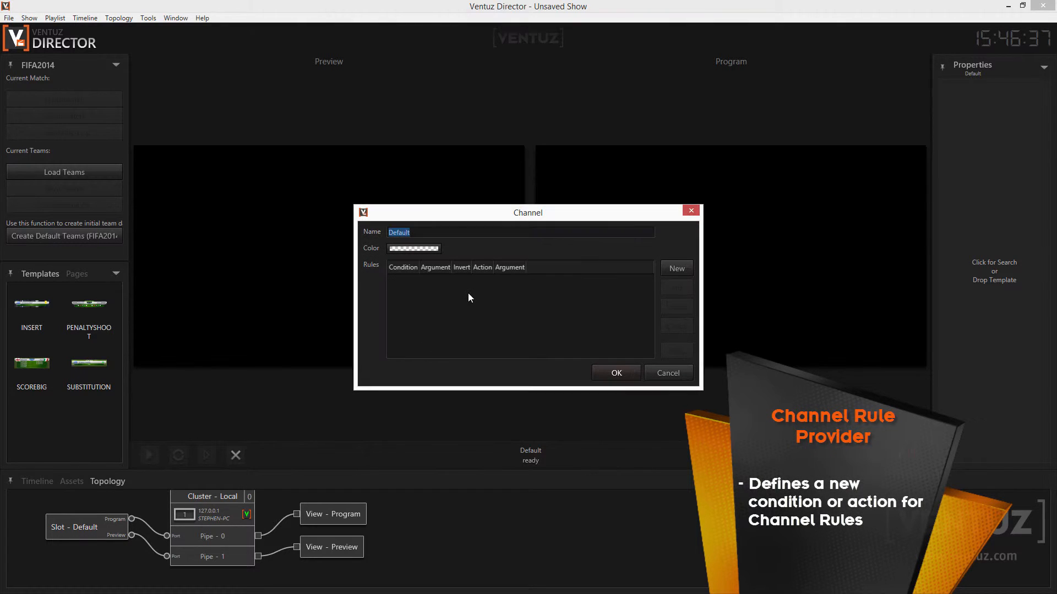
click(676, 268)
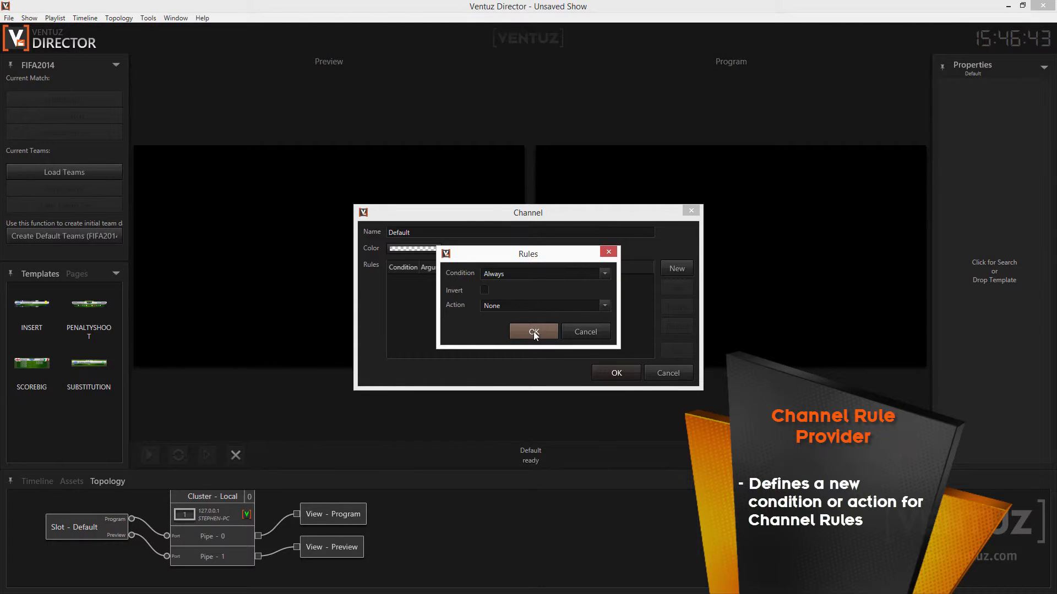
click(533, 332)
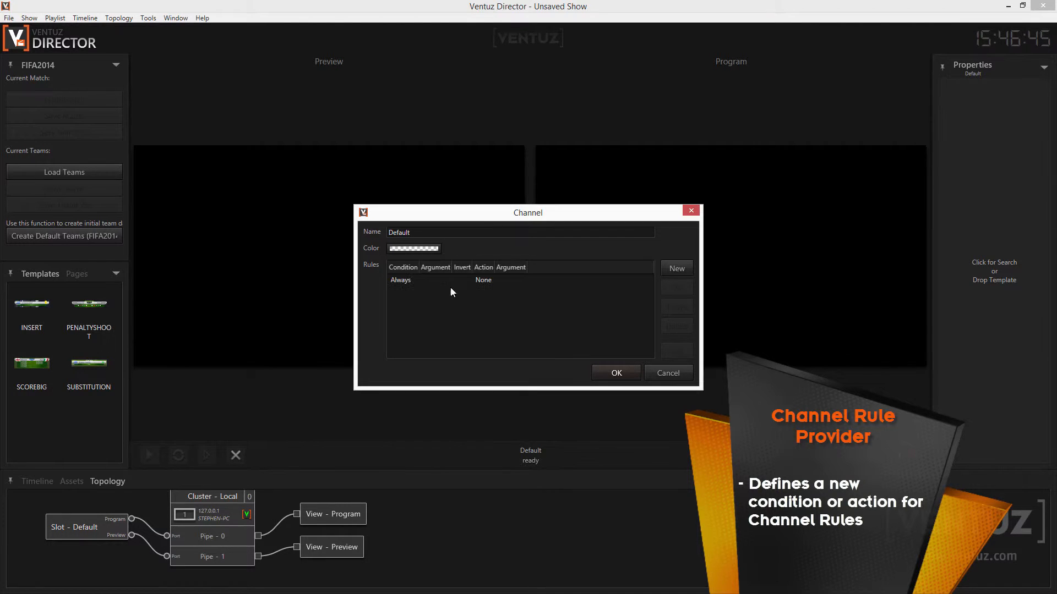
click(614, 374)
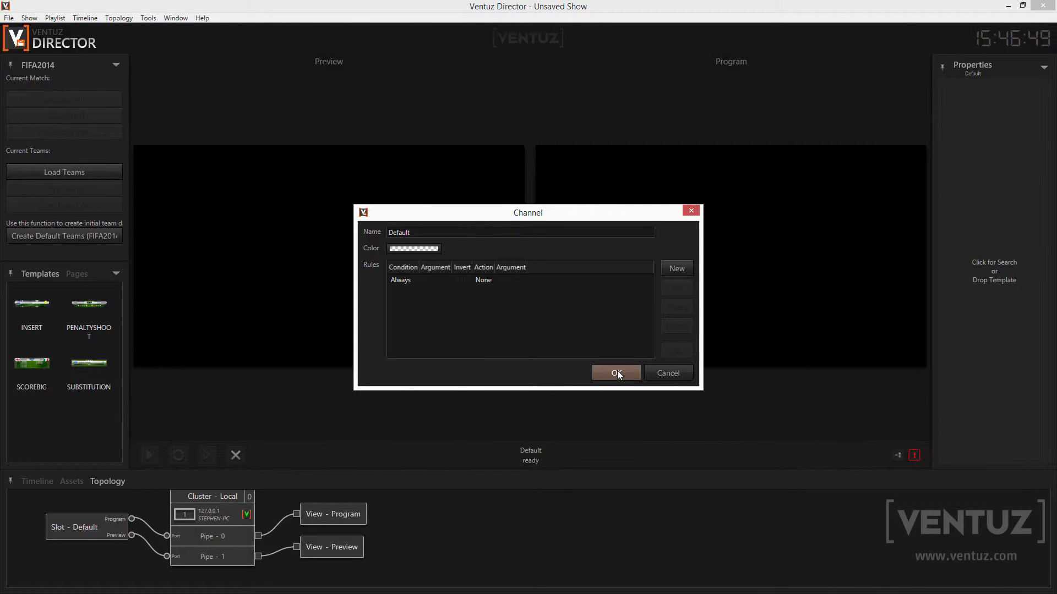
mouse_move(615, 374)
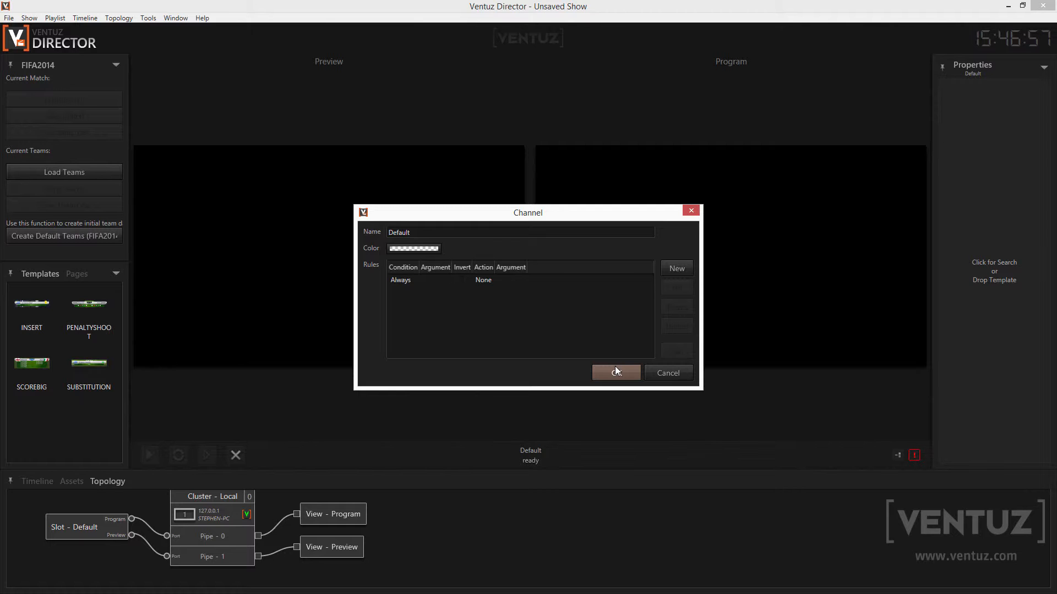
click(614, 373)
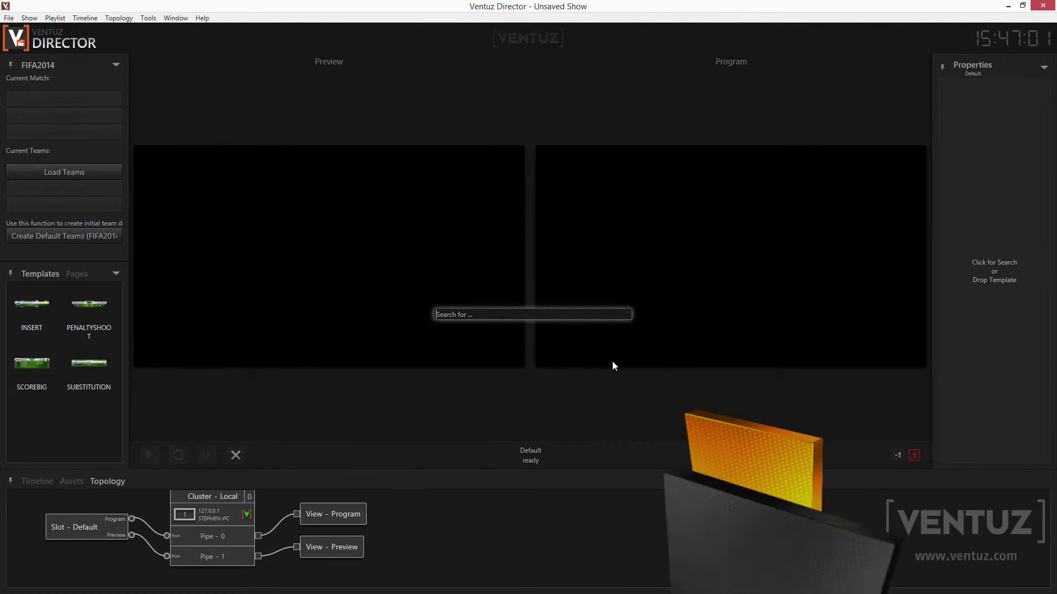
- Enter 'new entry' in the shotbox search box
text(new entry)
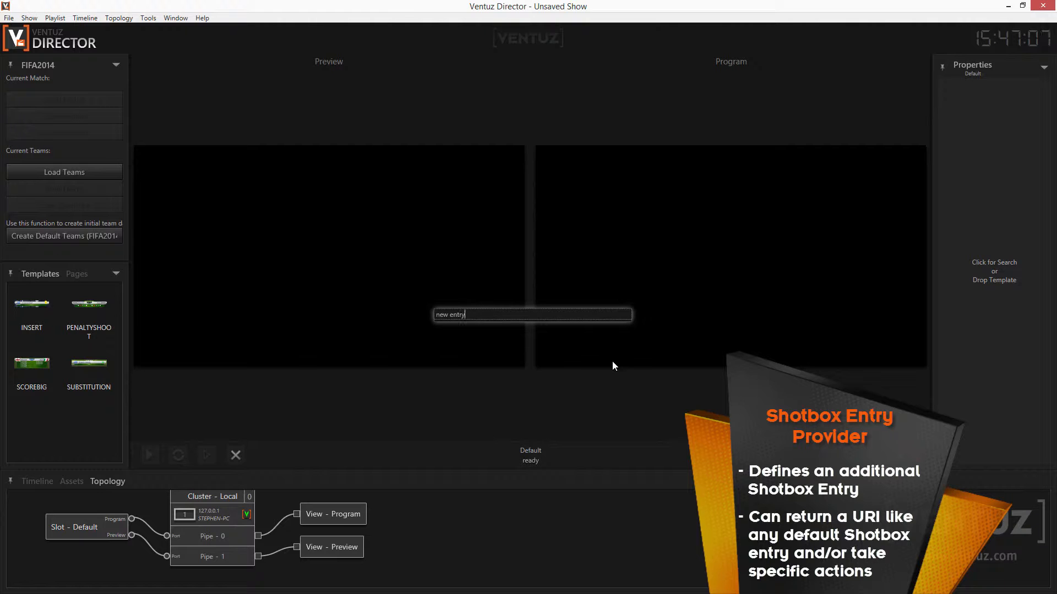
key(Backspace)
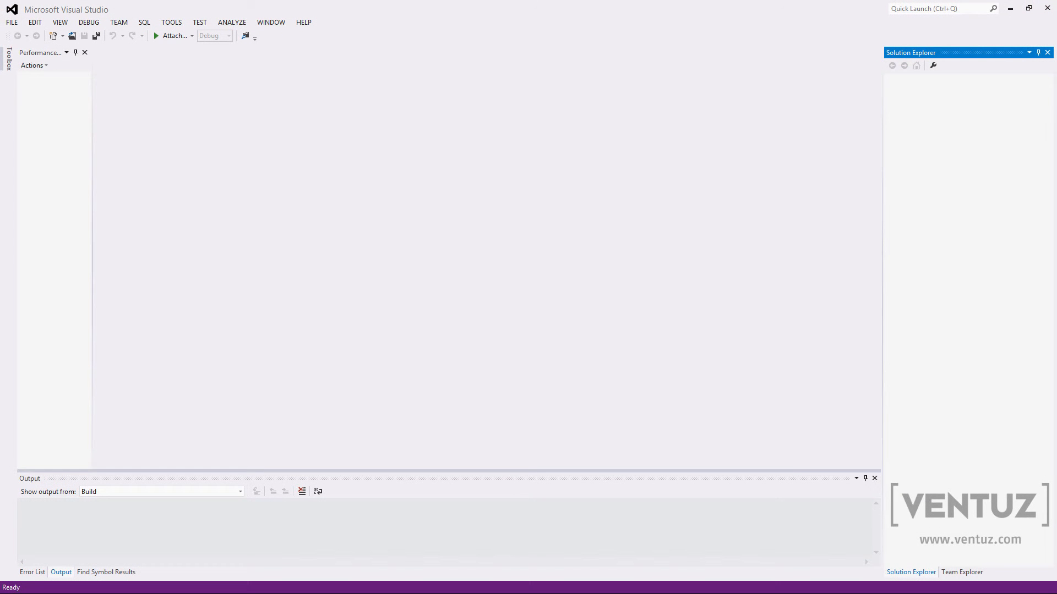
mouse_move(179, 77)
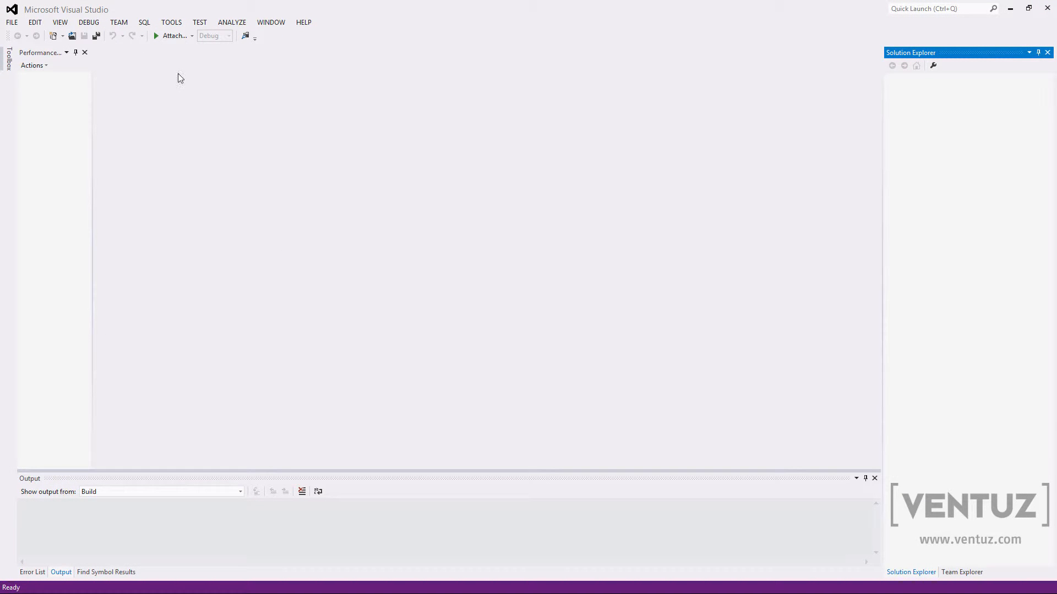
mouse_move(324, 238)
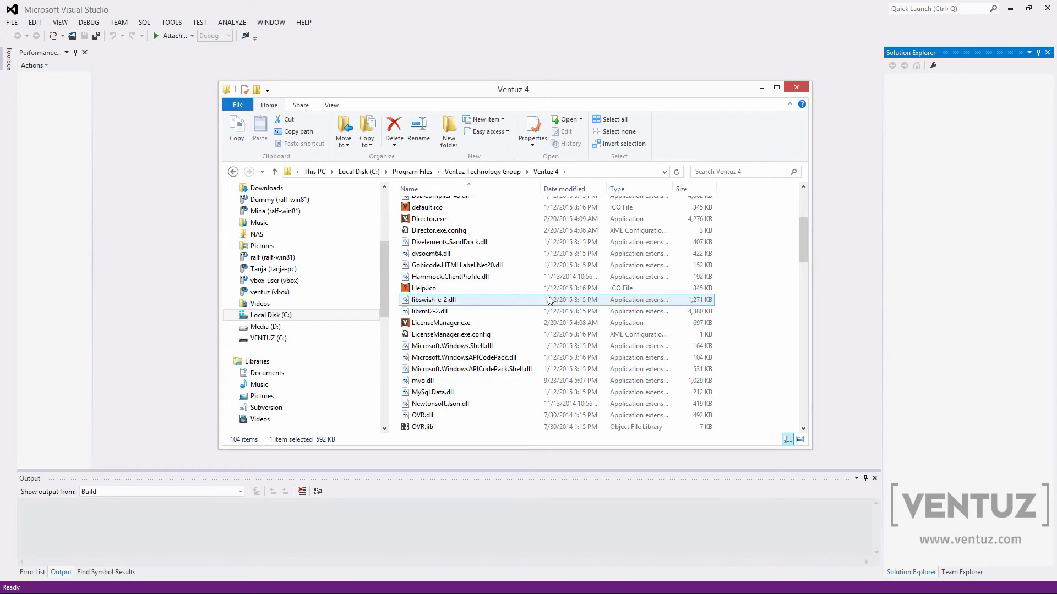
- Locate VentuzVS.vsix in the Ventuz 4 folder, then close the Explorer window
scroll(down, 3)
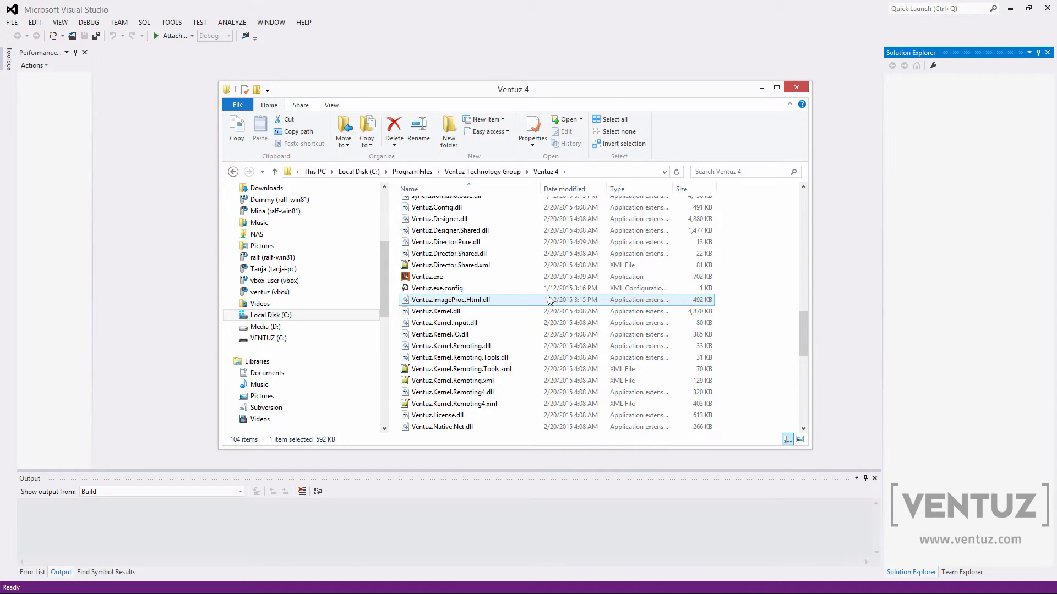
scroll(down, 3)
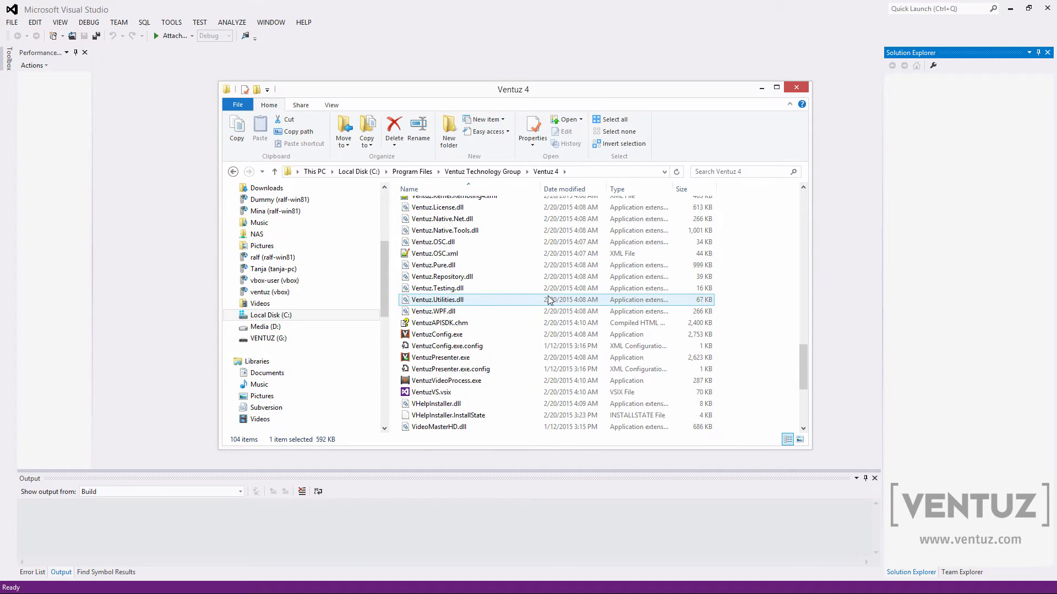
click(429, 392)
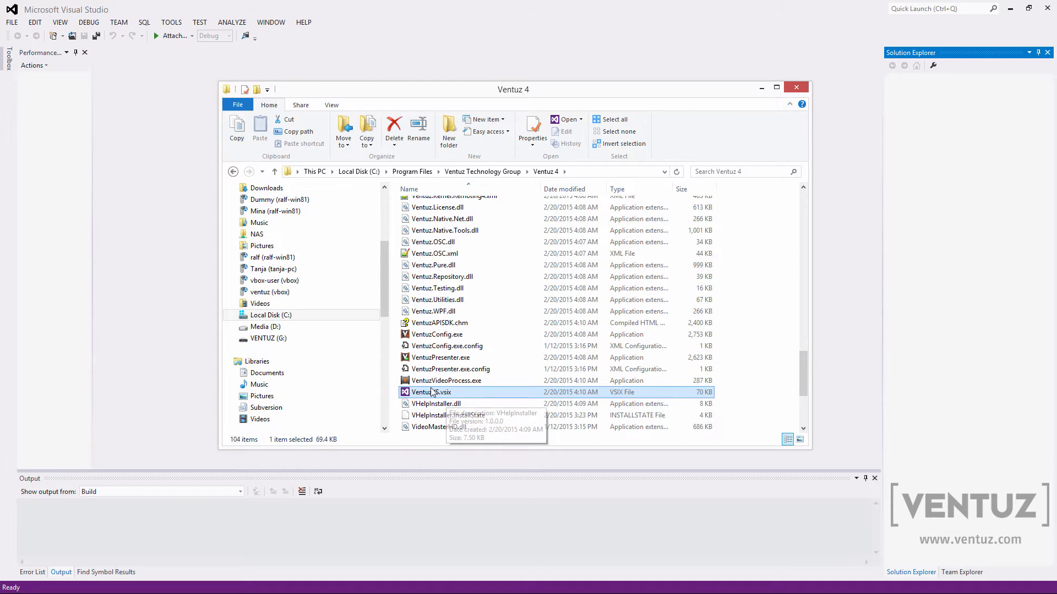
mouse_move(795, 88)
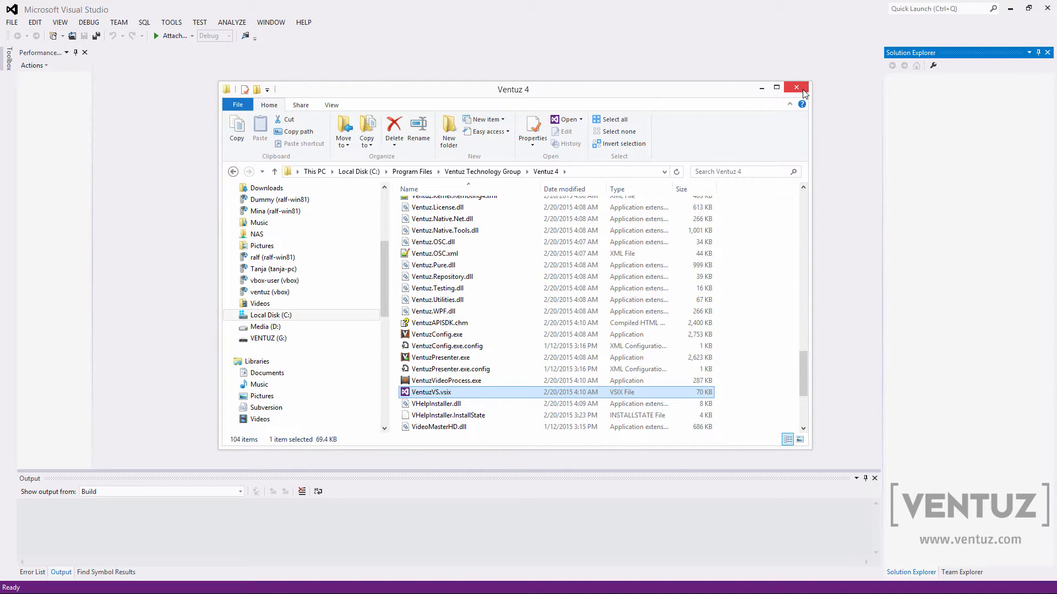
click(795, 88)
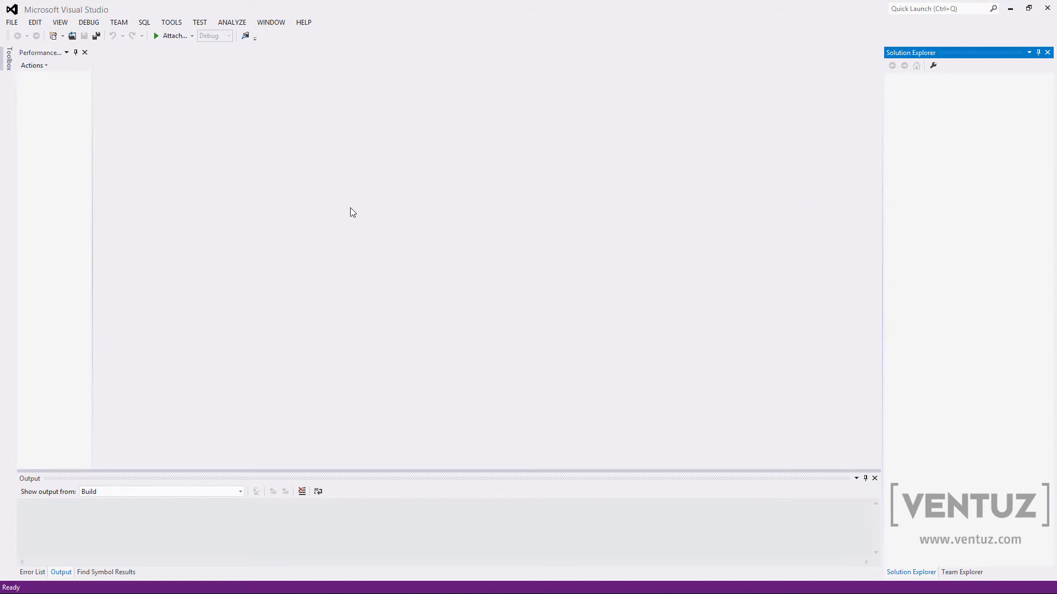
mouse_move(538, 377)
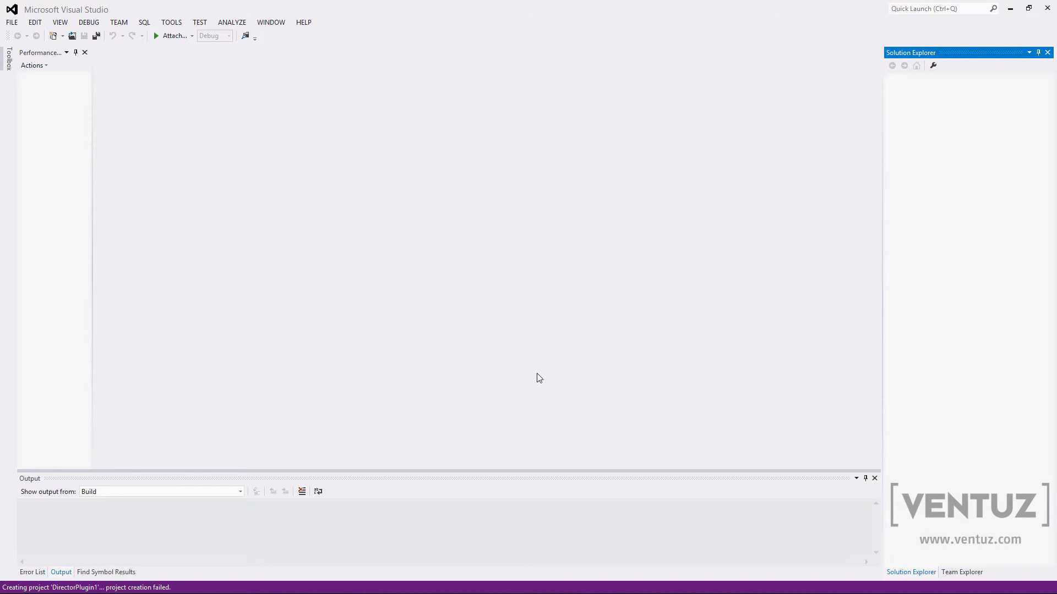
click(11, 22)
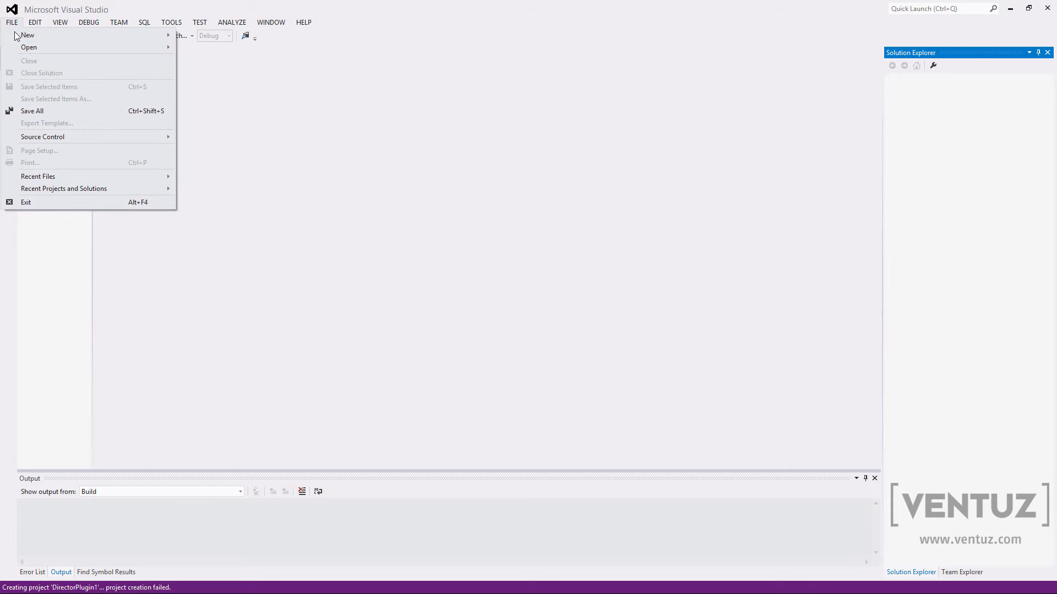
- Create a new project from the DirectorPlugin template under Visual C#
click(27, 34)
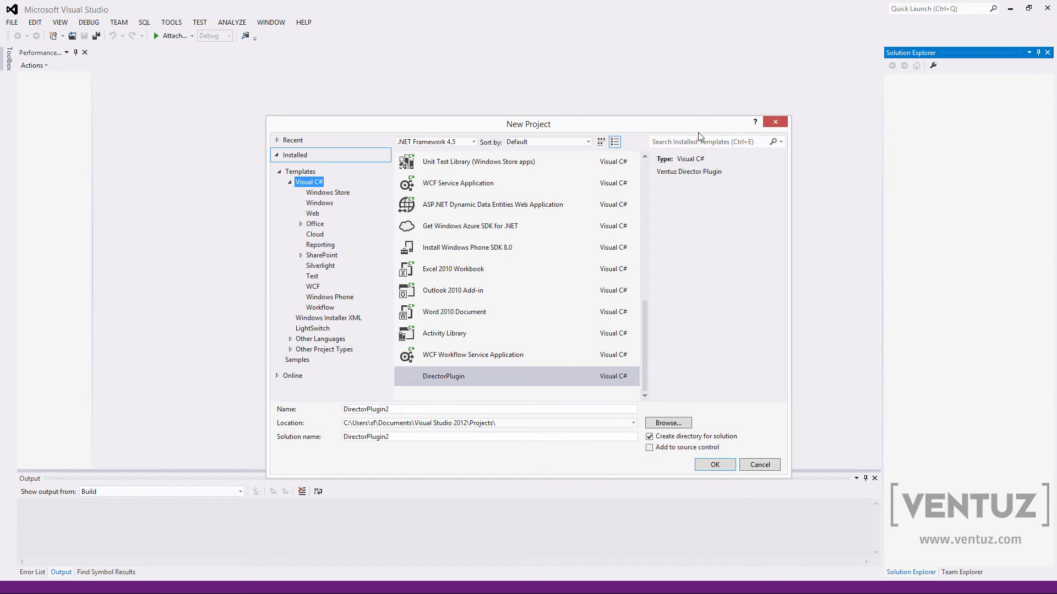
click(444, 376)
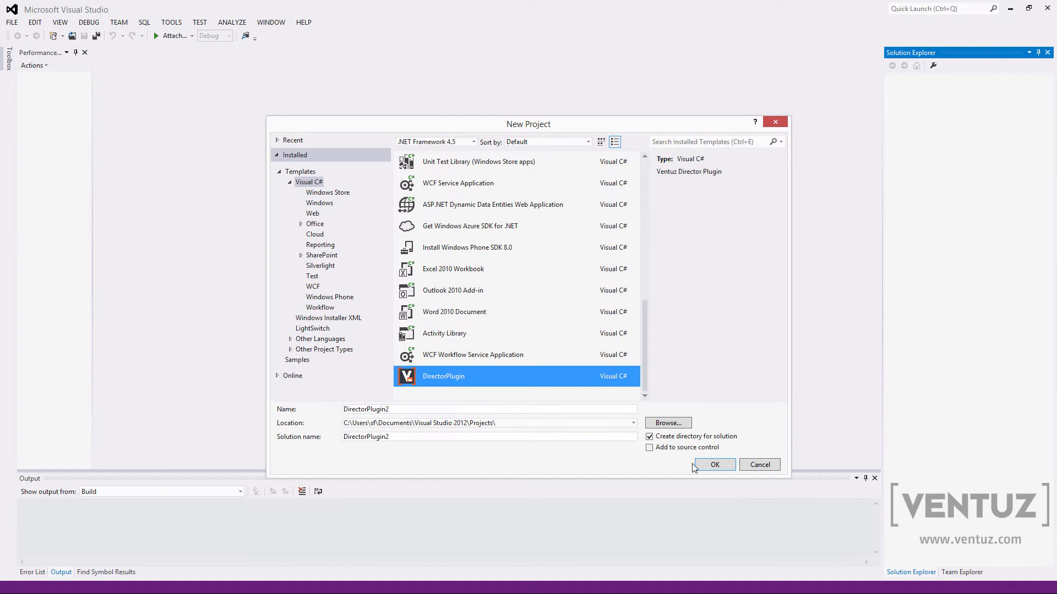
click(714, 465)
text(S)
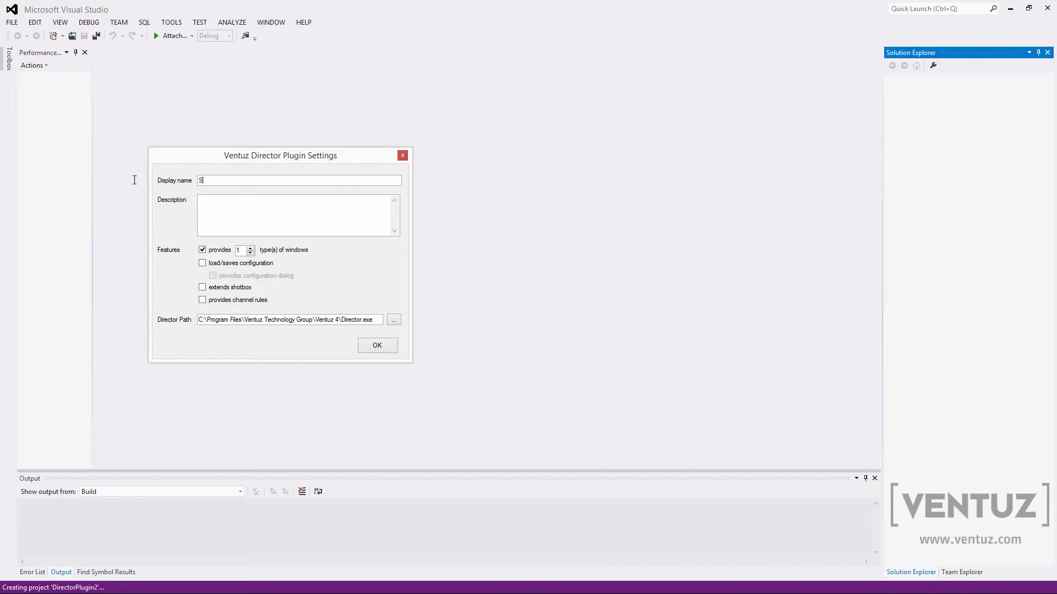
- Set the display name to SamplePlugin, check the Director path and create the project
text(ample)
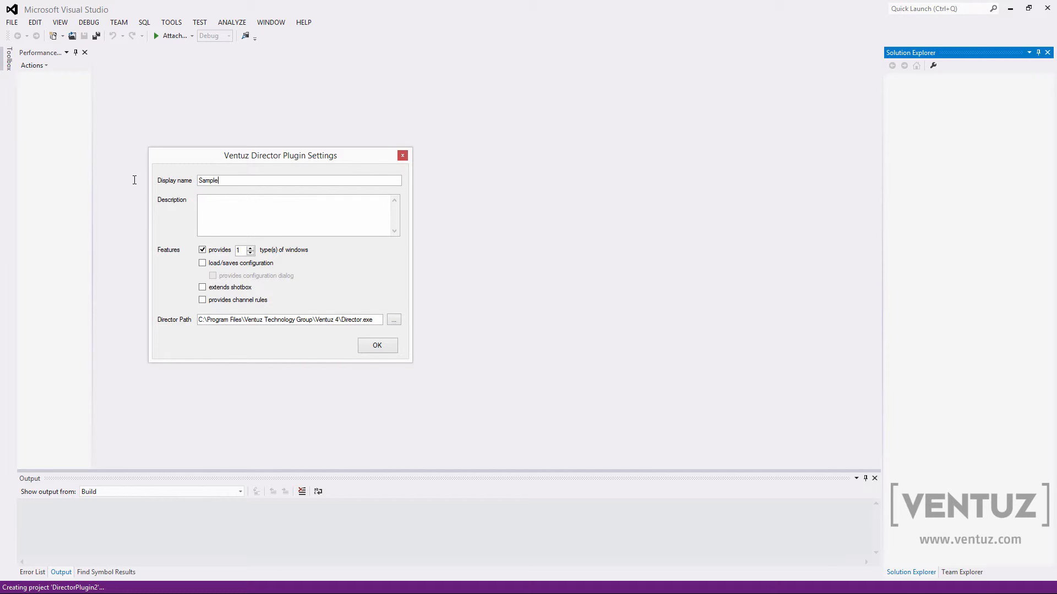
text(Plugin)
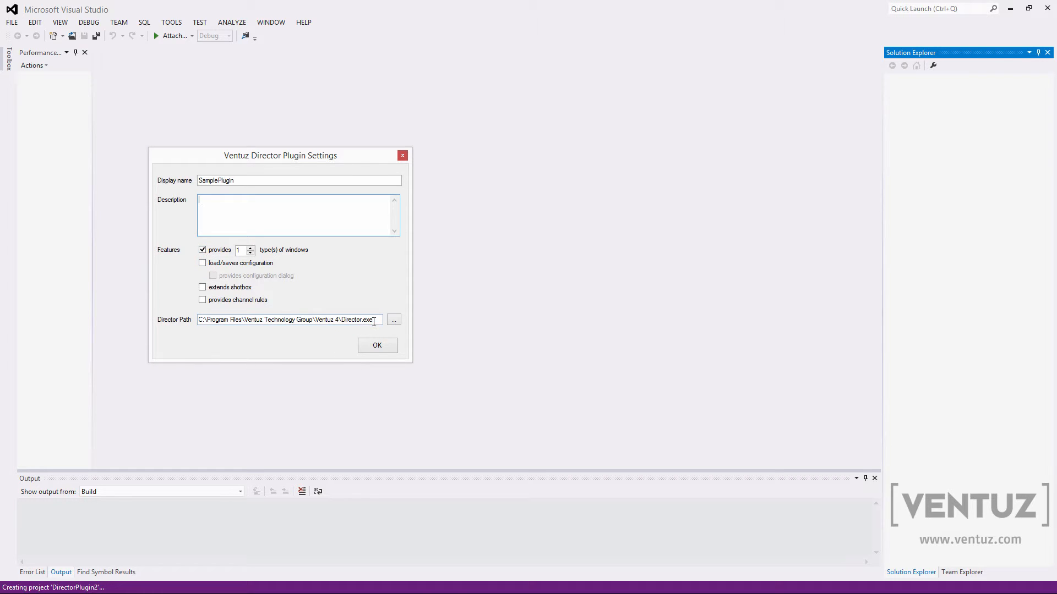
triple_click(286, 319)
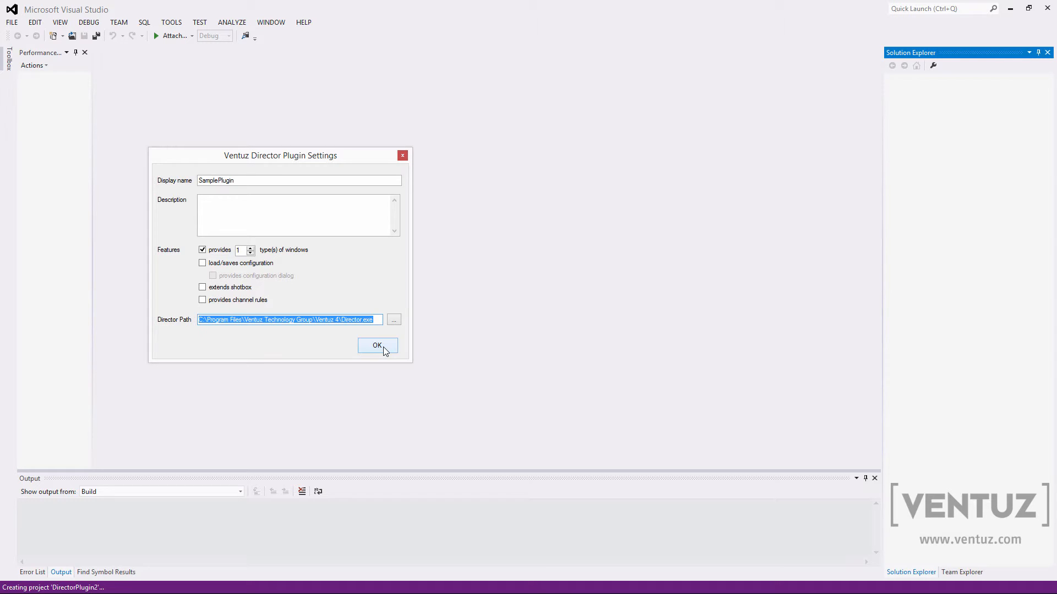
click(377, 345)
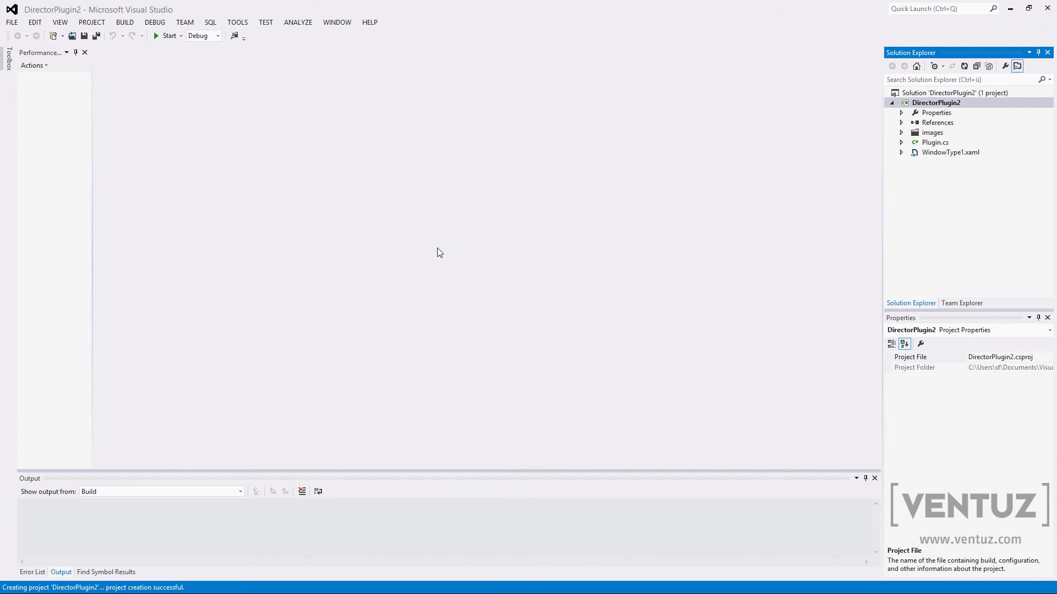
- Start debugging the plugin with Director, stop the session, then bring up Plugin.cs
click(936, 142)
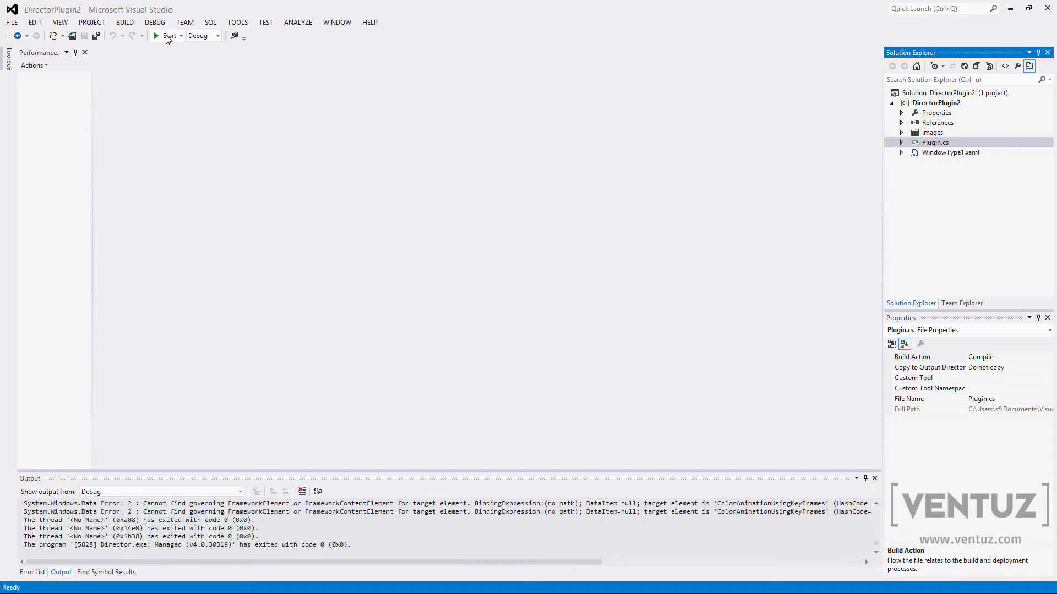
click(168, 36)
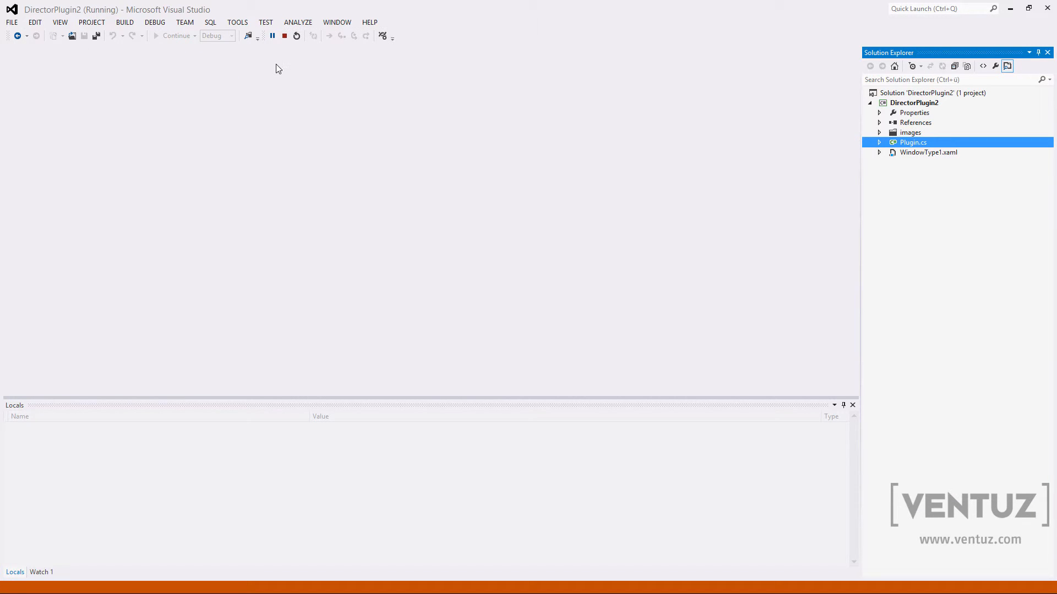
mouse_move(284, 35)
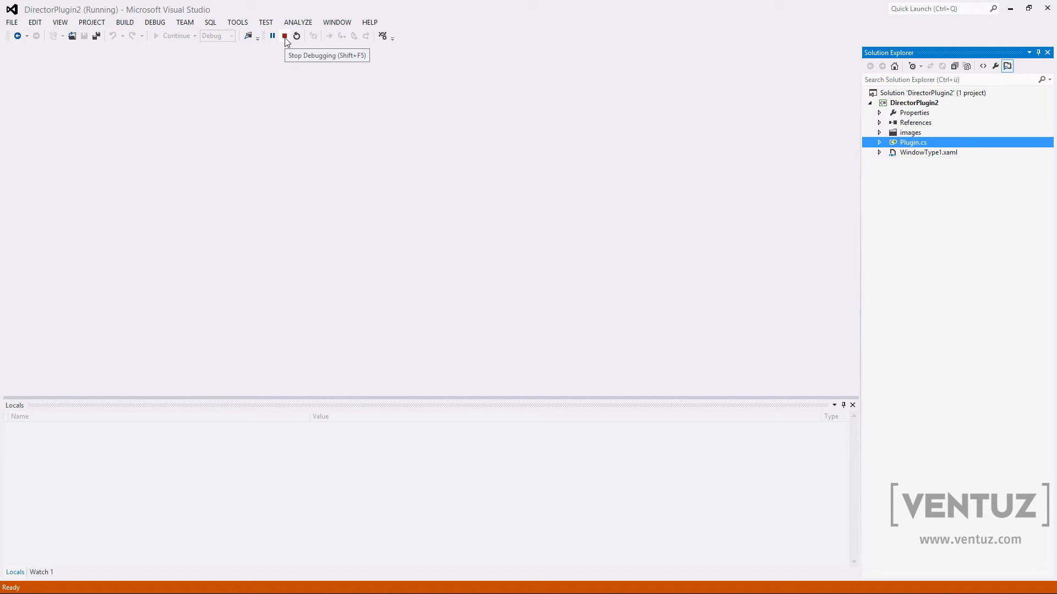
click(284, 36)
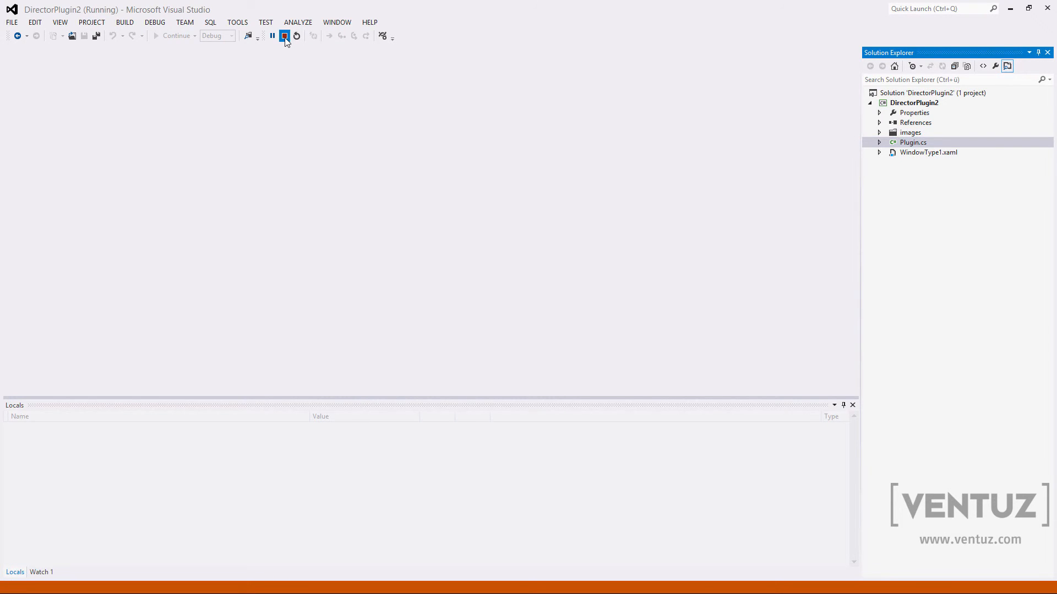
click(284, 35)
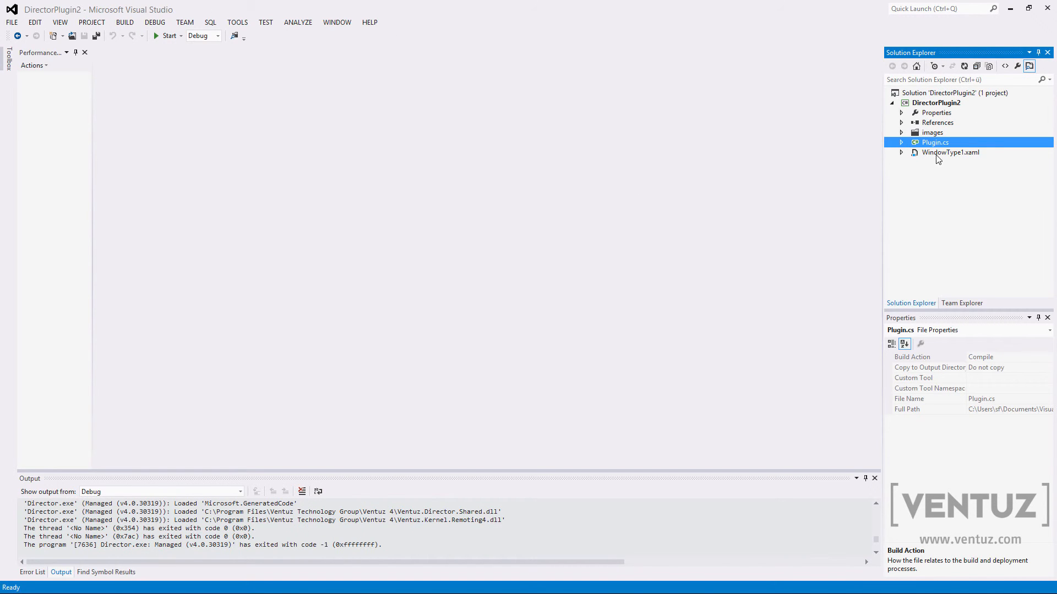
double_click(935, 142)
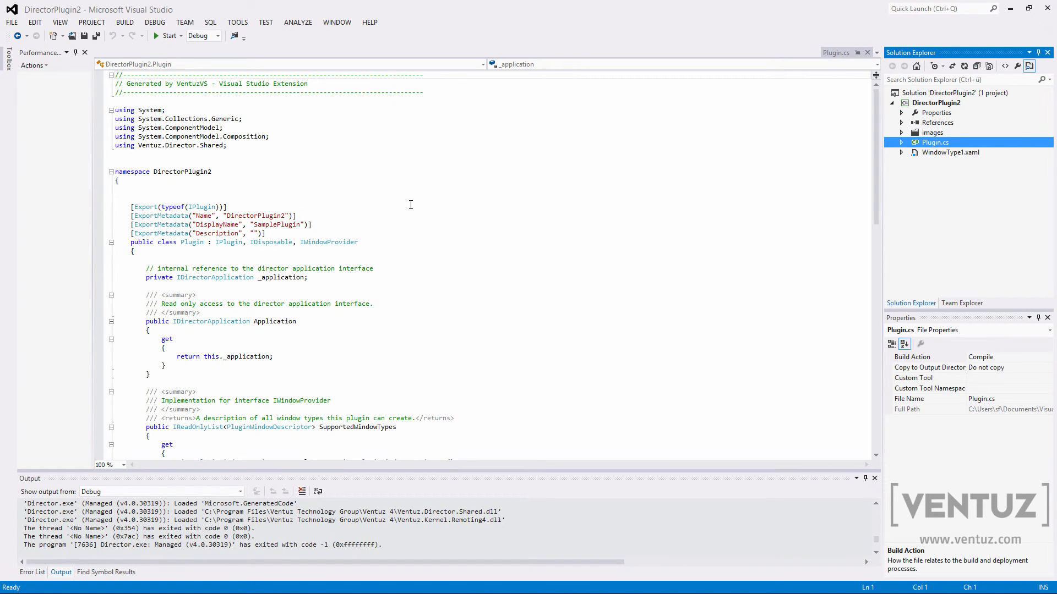
mouse_move(298, 212)
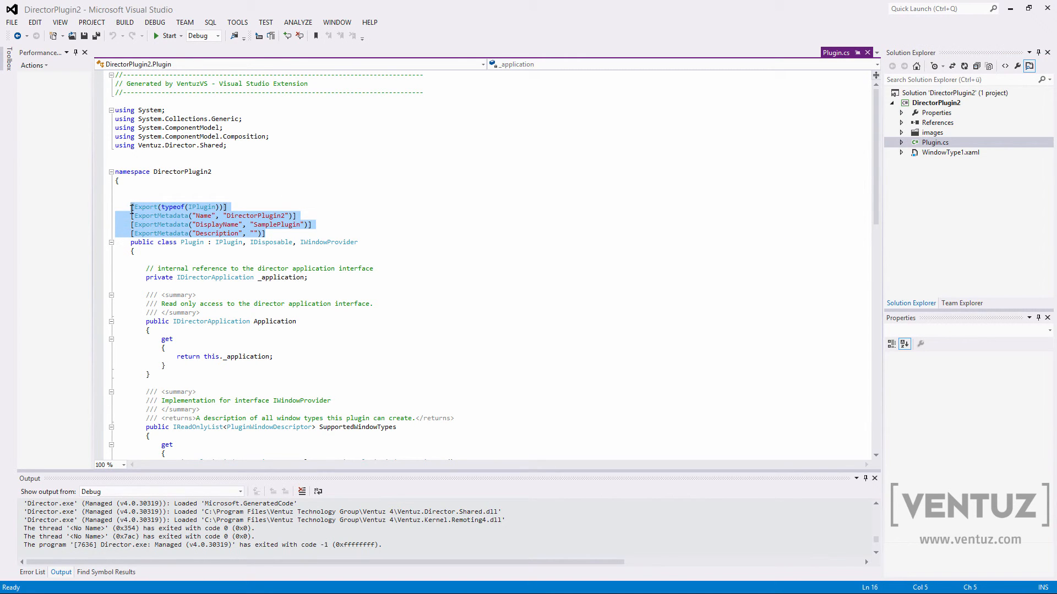
- Review the [Export] and [ExportMetadata] attributes and highlight the DisplayName key
click(250, 224)
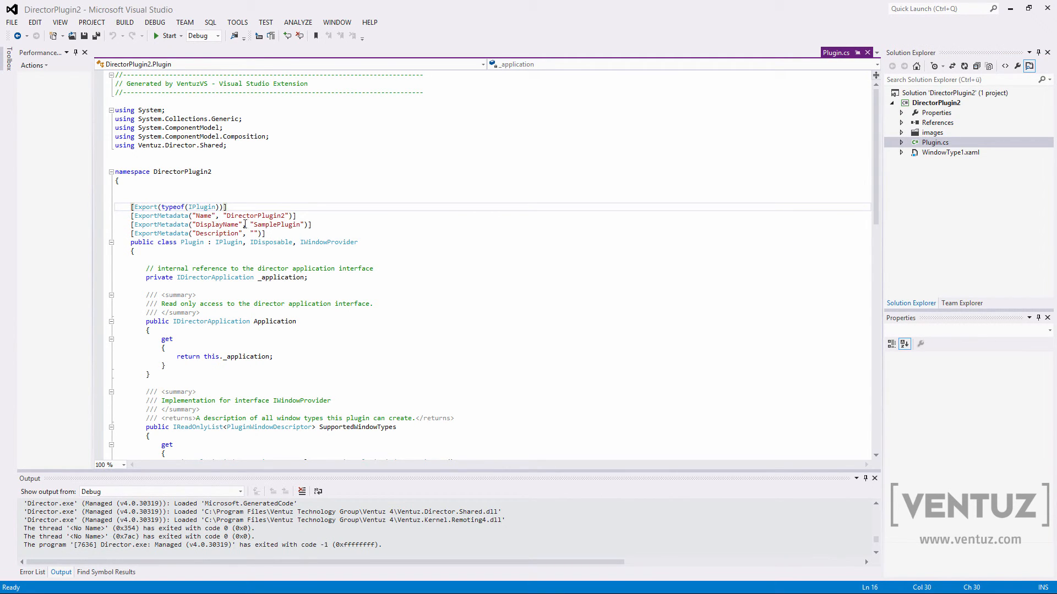
mouse_move(222, 225)
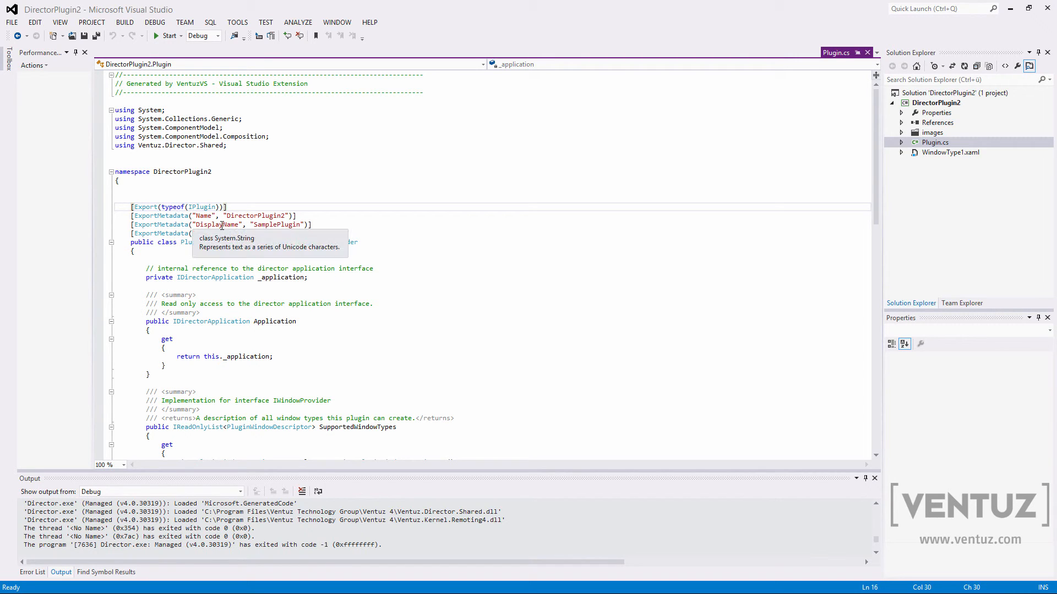
double_click(203, 206)
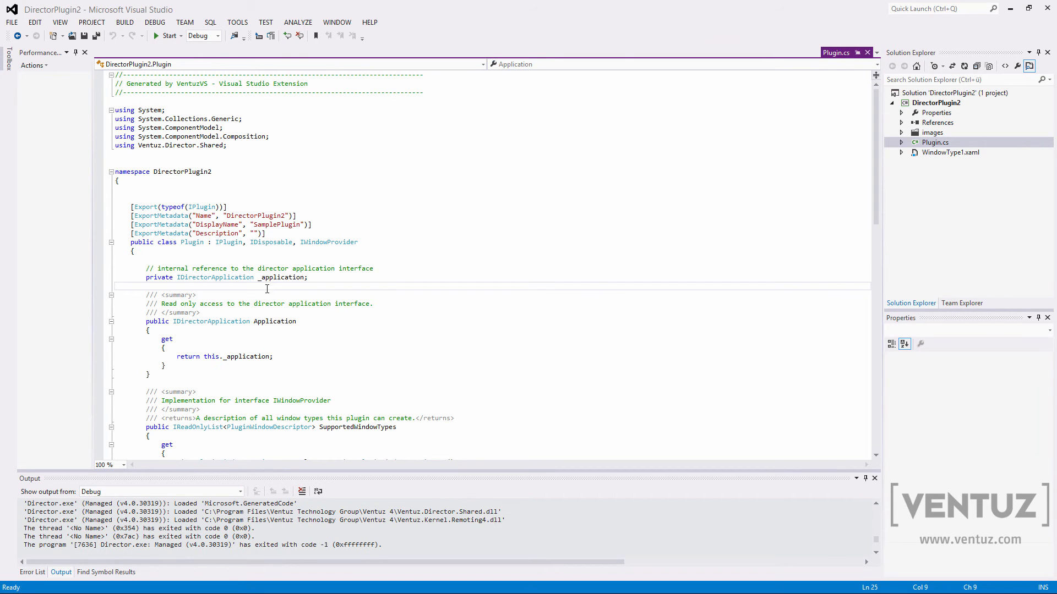
- Review Plugin.cs briefly, then start DirectorPlugin2 under the debugger with Ventuz Director
scroll(down, 3)
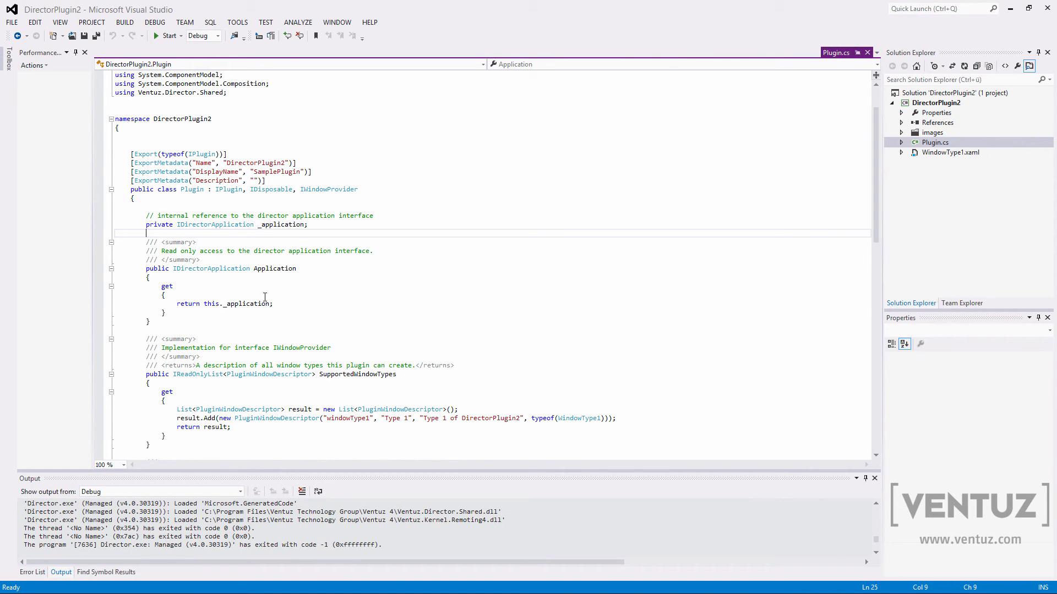
scroll(up, 3)
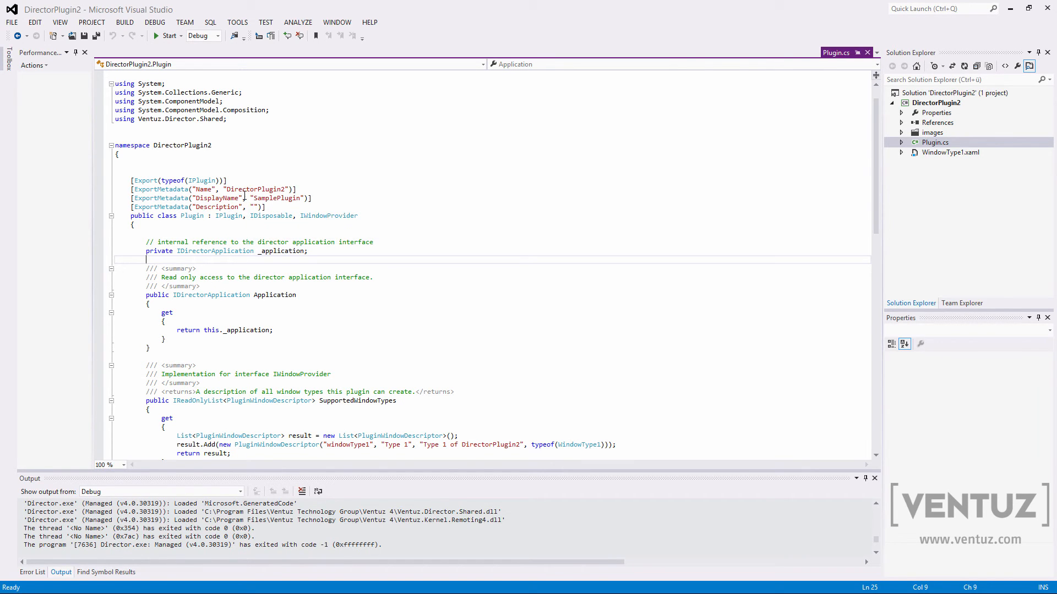
mouse_move(257, 189)
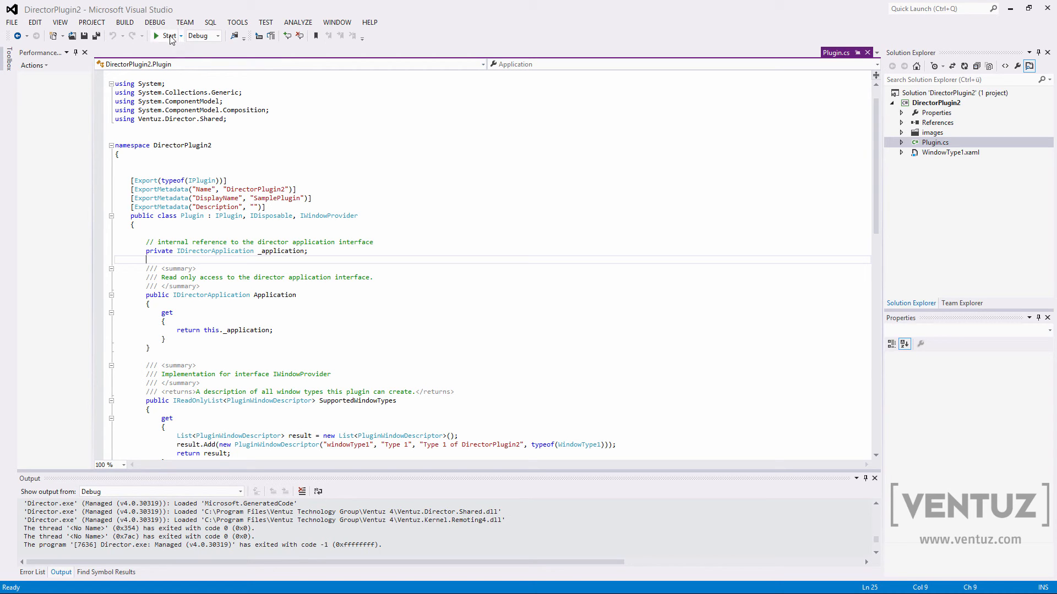
mouse_move(171, 46)
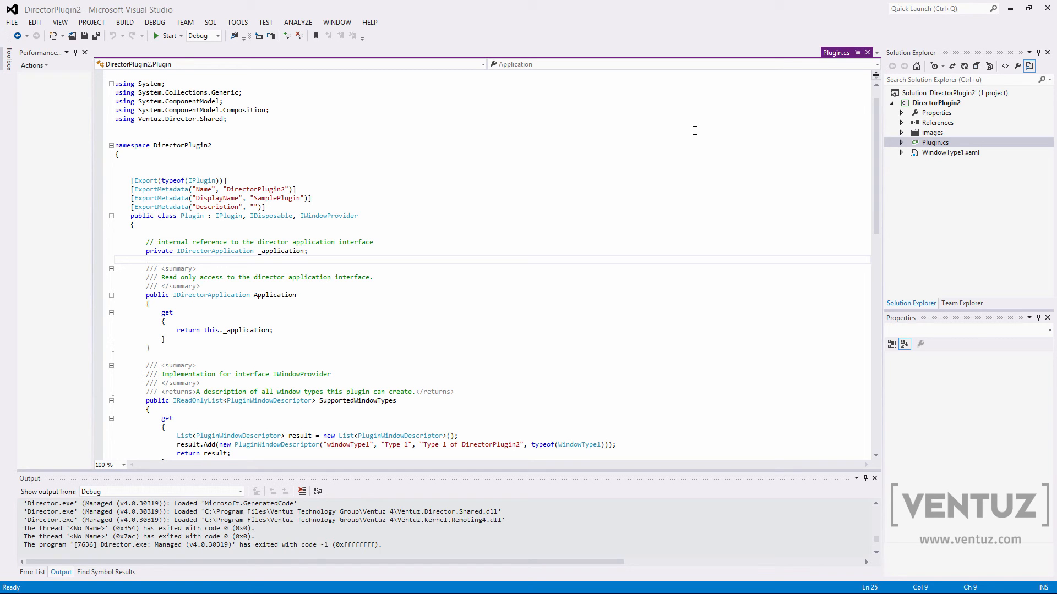
click(145, 259)
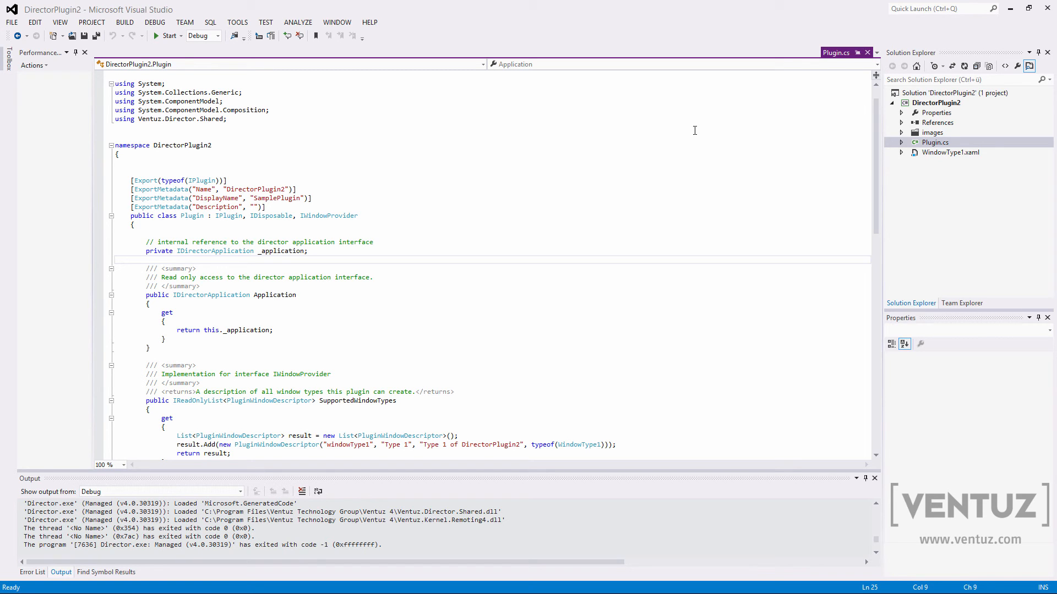
mouse_move(458, 135)
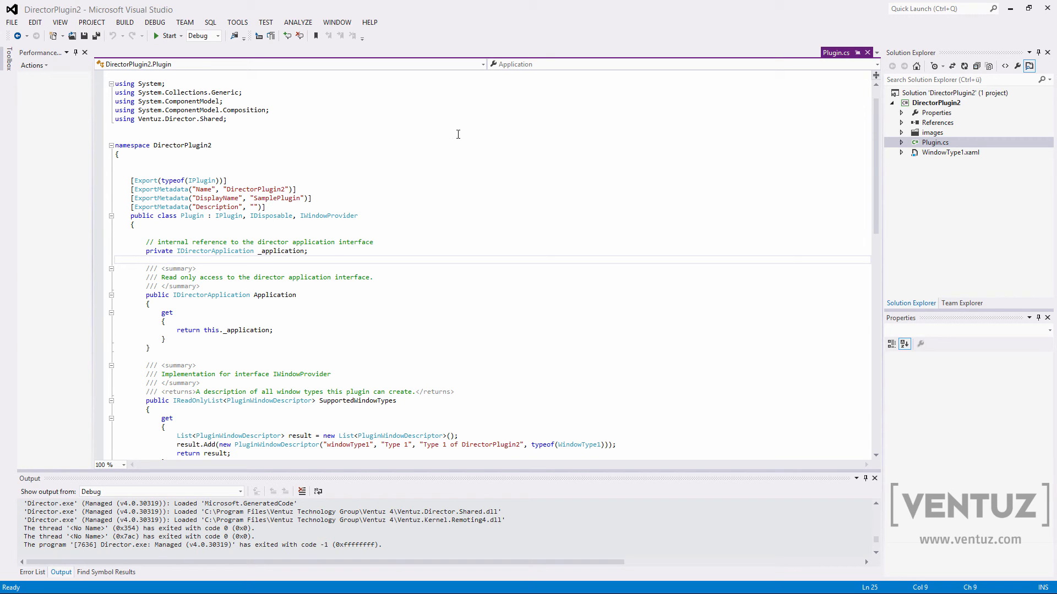
click(167, 35)
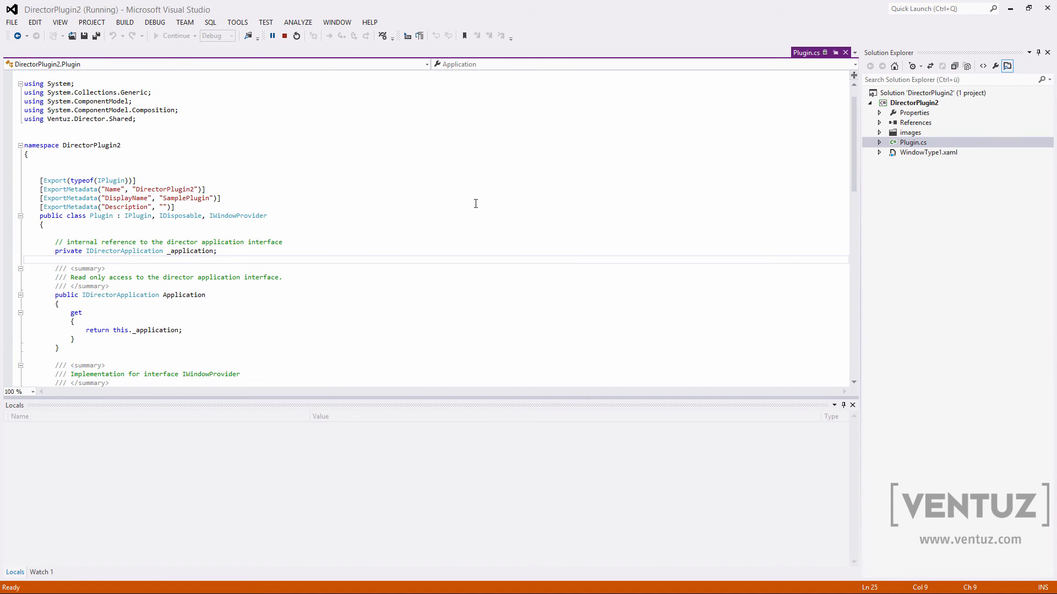